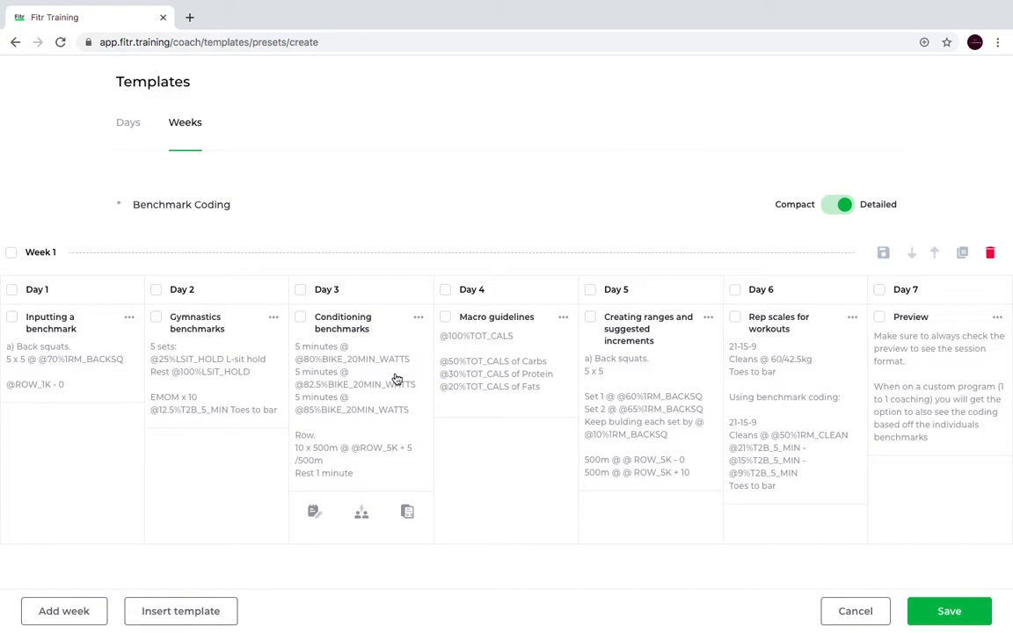
Bring up the Day 1 'Inputting a benchmark' workout in its editor panel
click(49, 324)
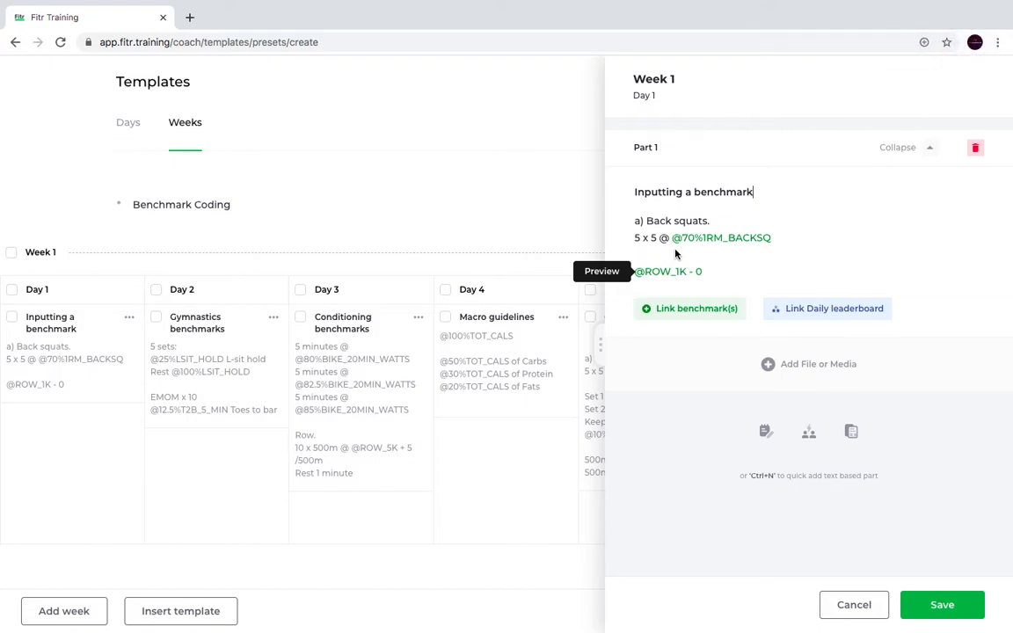
drag(635, 221, 702, 271)
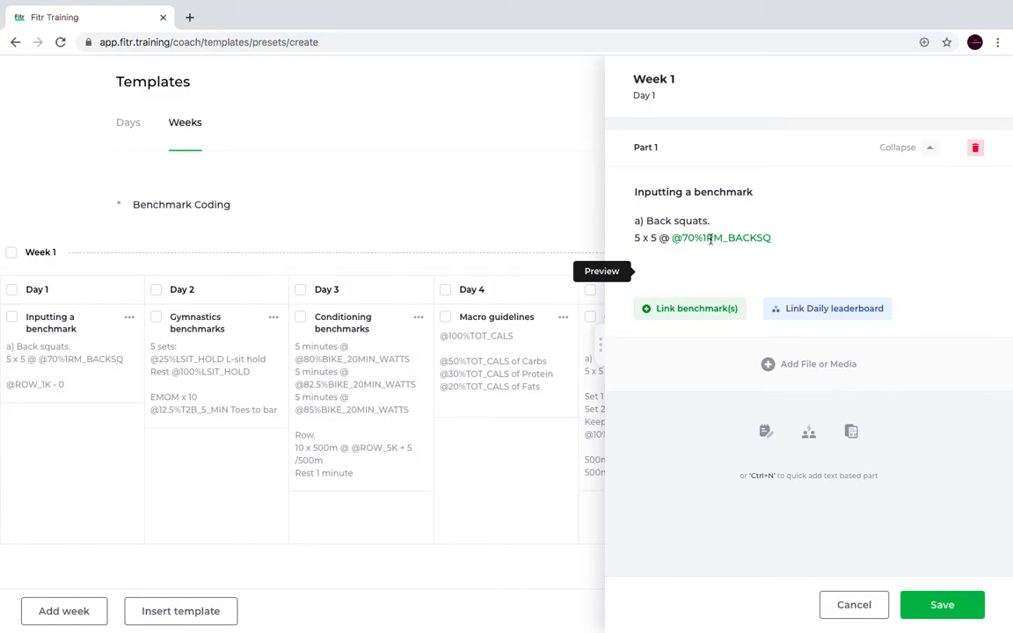
mouse_move(750, 239)
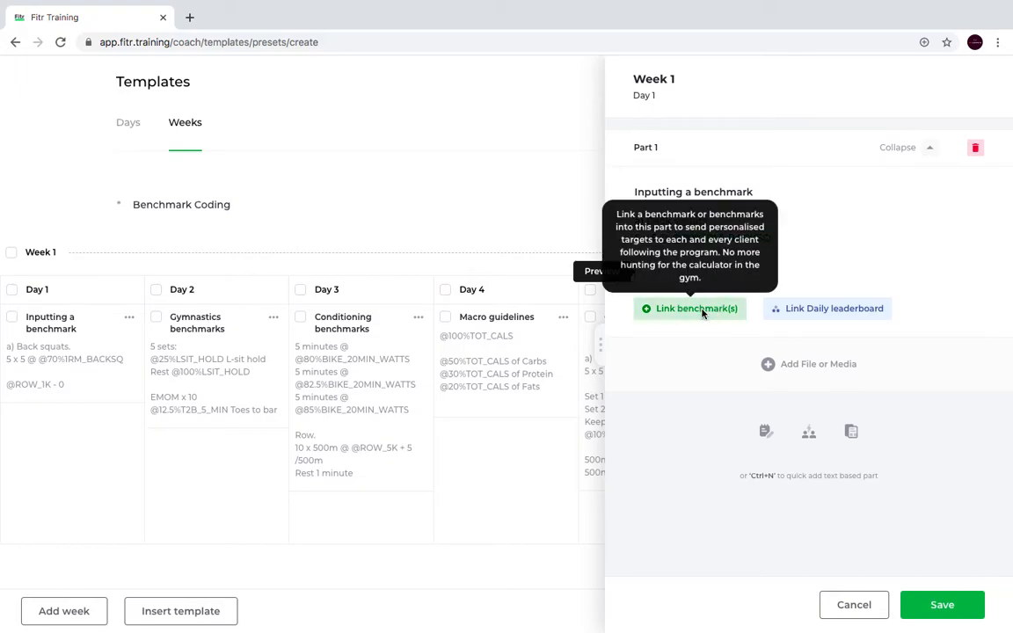
click(689, 307)
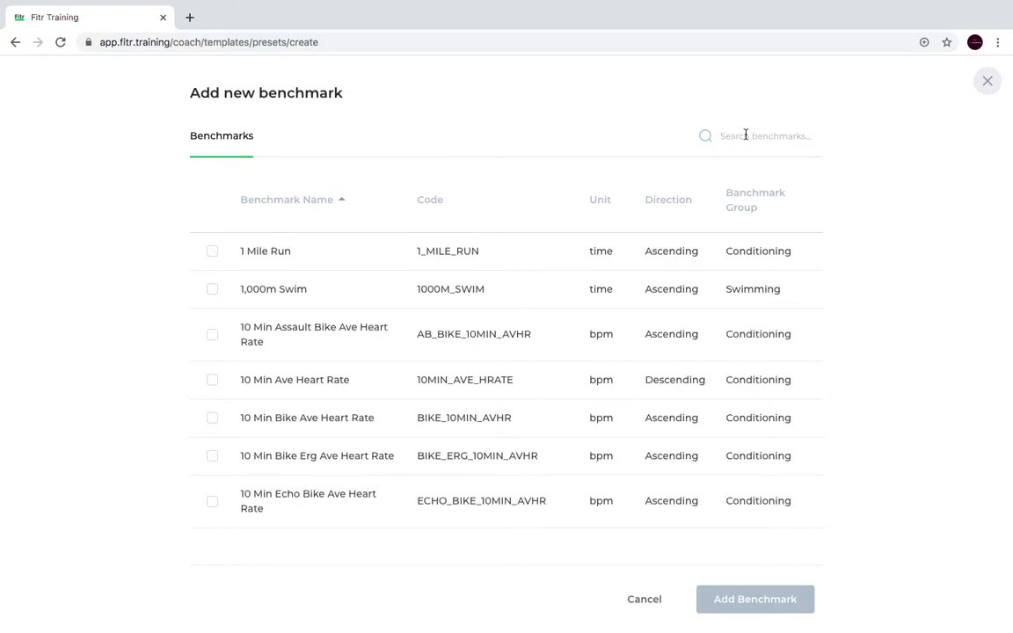
text(ROW)
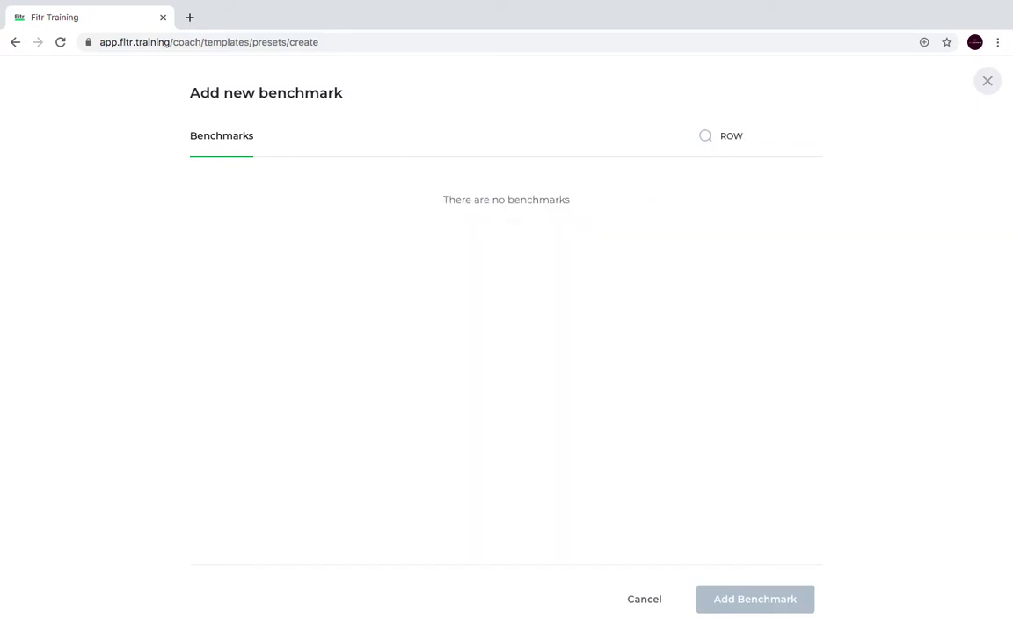
text(5km RO)
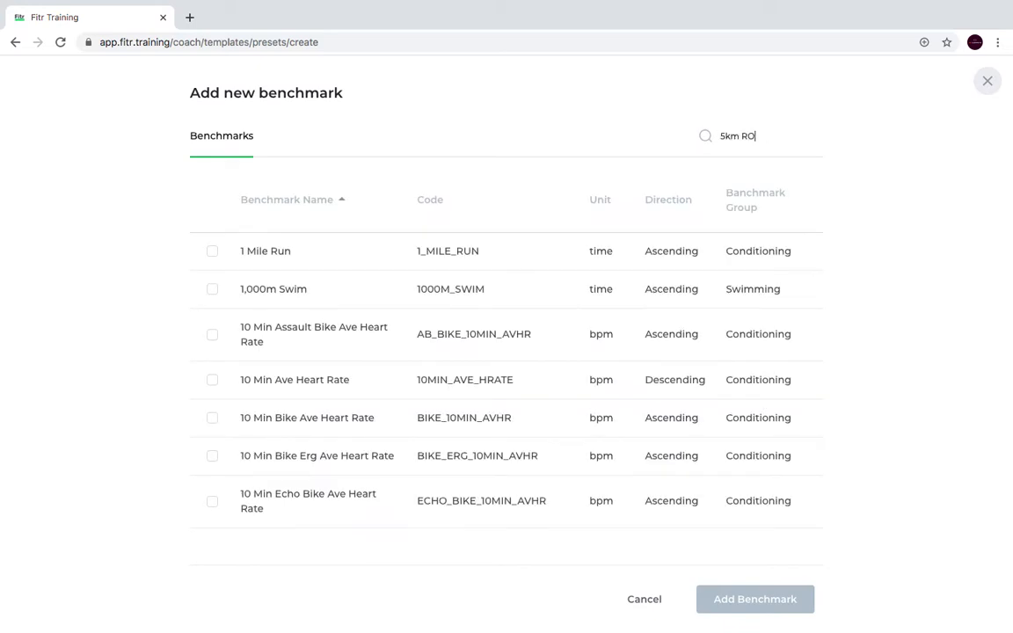
key(Backspace)
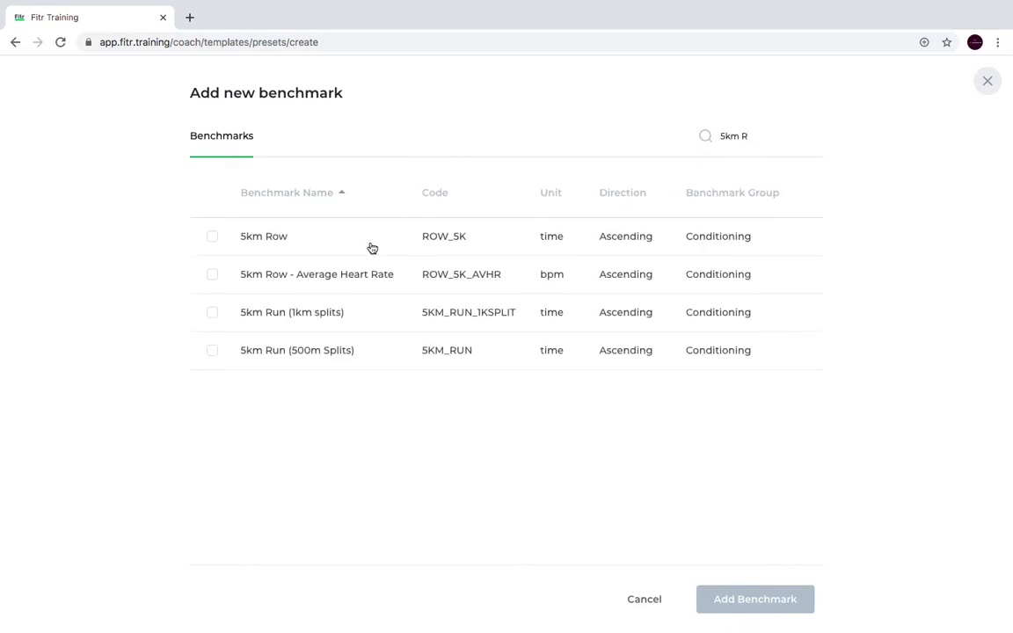
click(211, 235)
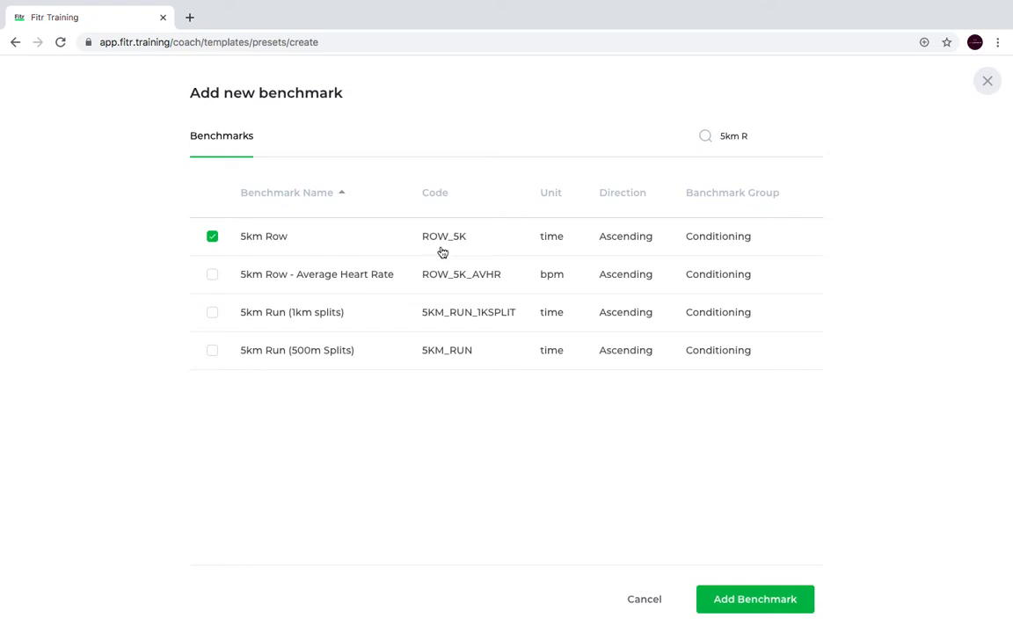
mouse_move(755, 598)
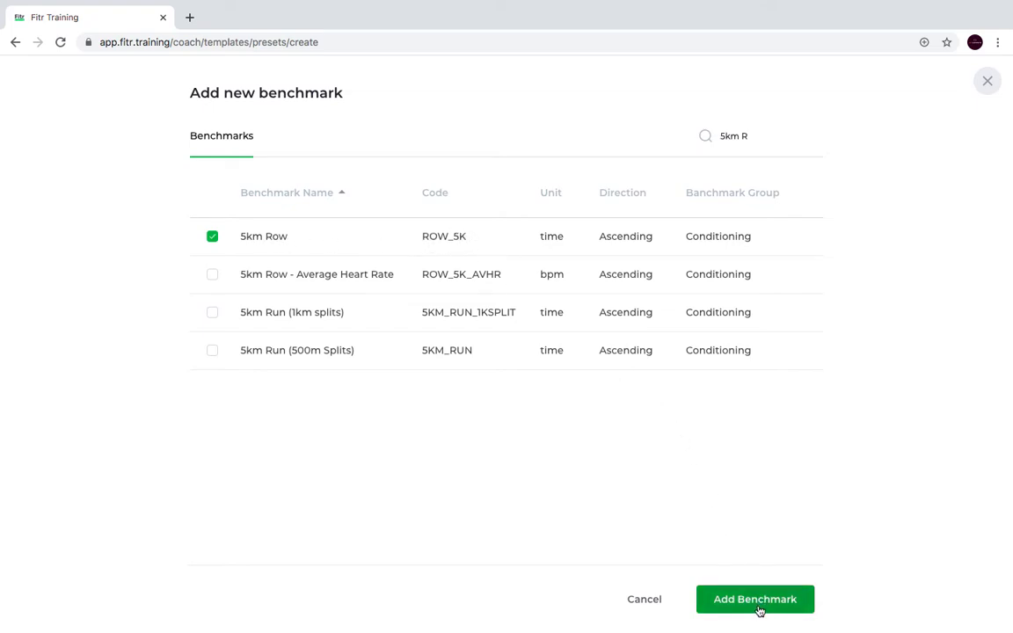
click(755, 599)
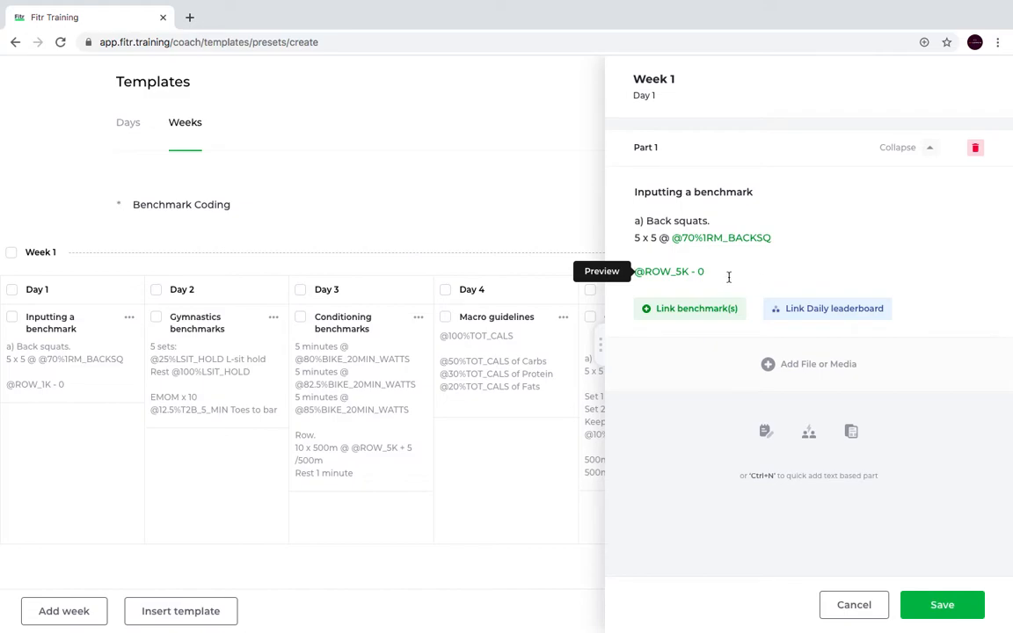
Reopen the benchmark library and scroll through the full unfiltered catalogue
click(690, 308)
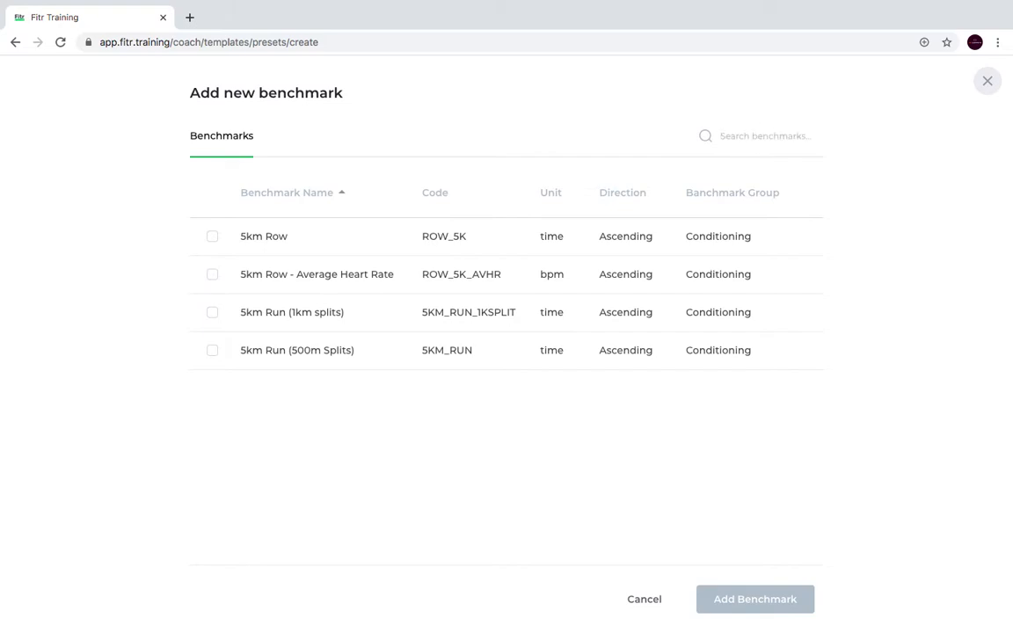
scroll(down, 3)
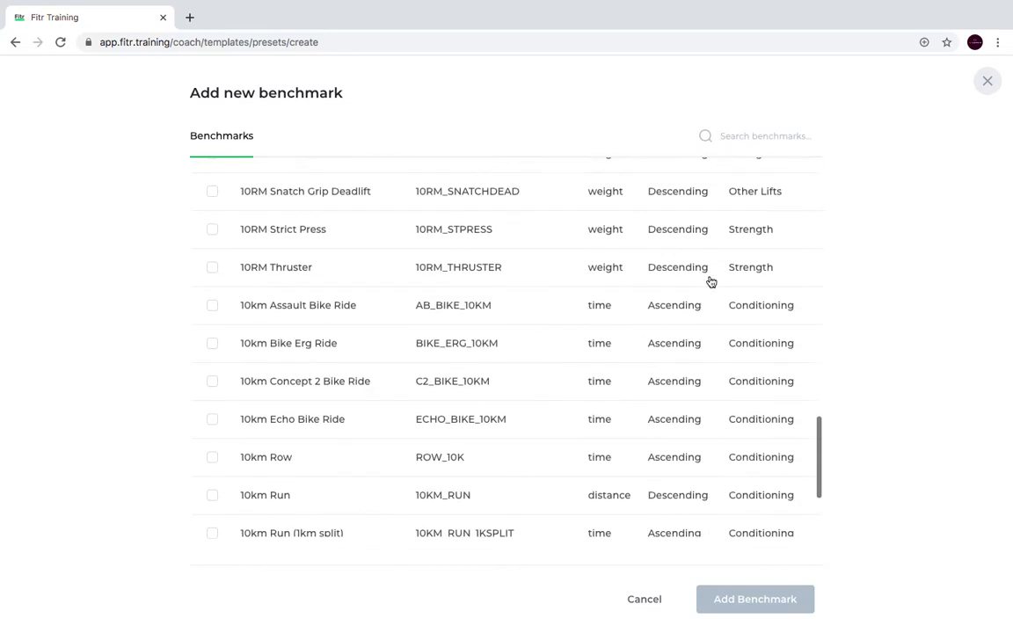
scroll(down, 3)
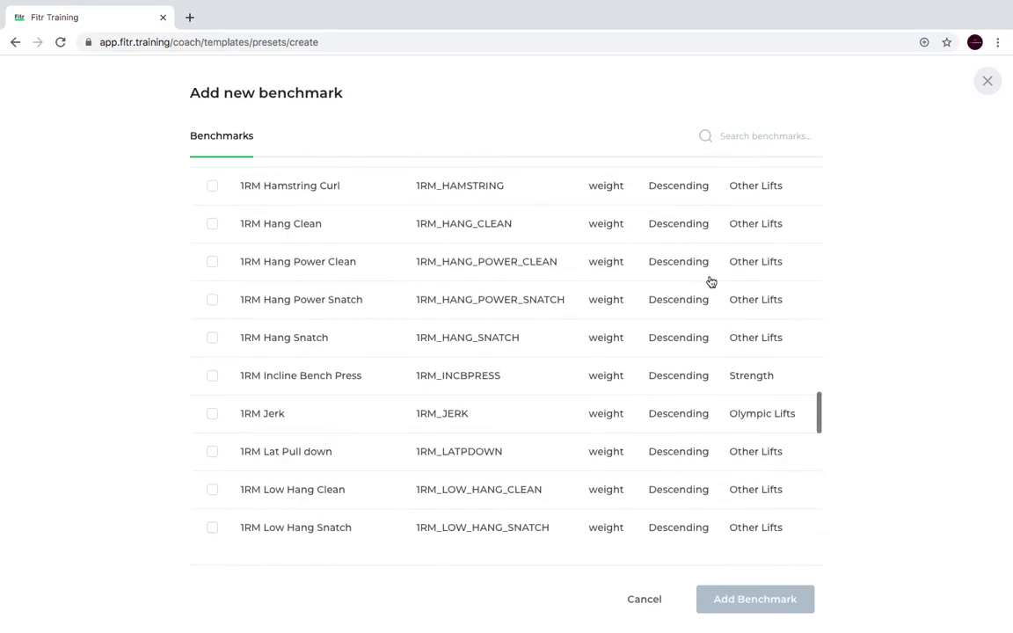
scroll(down, 3)
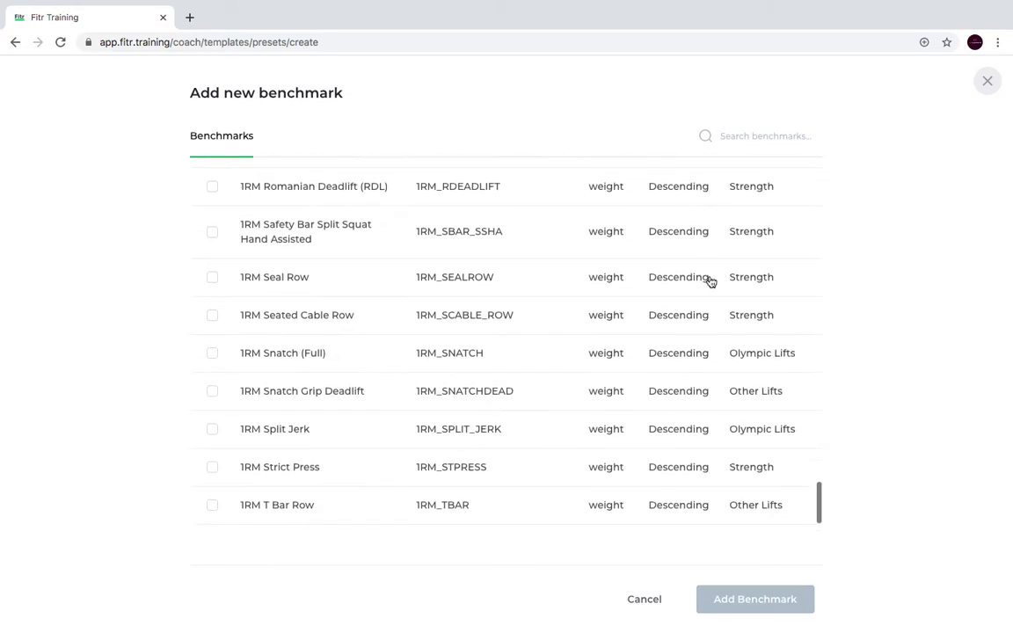
scroll(down, 3)
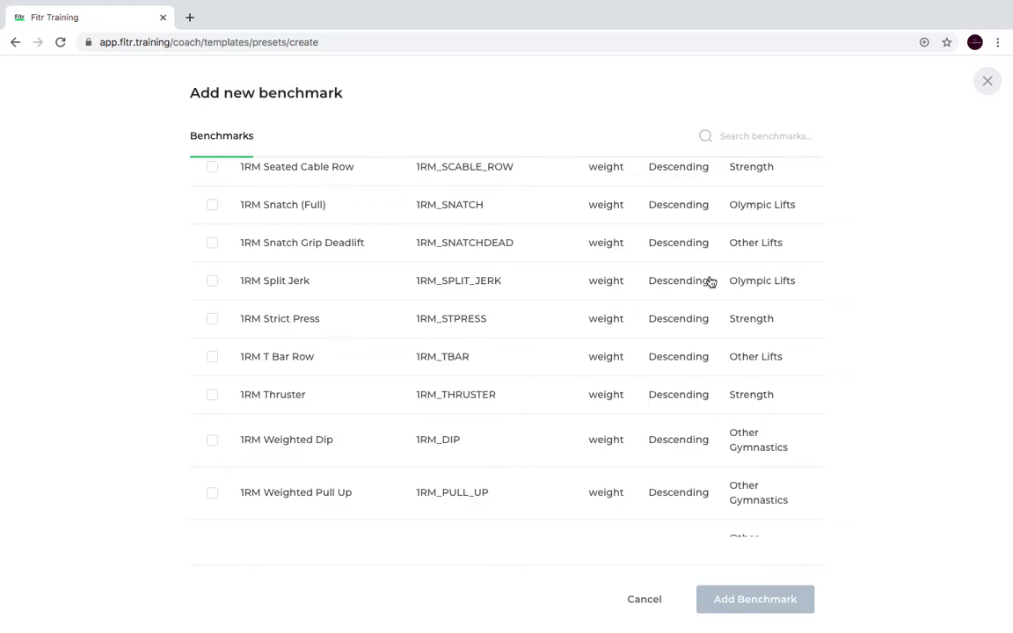
mouse_move(711, 330)
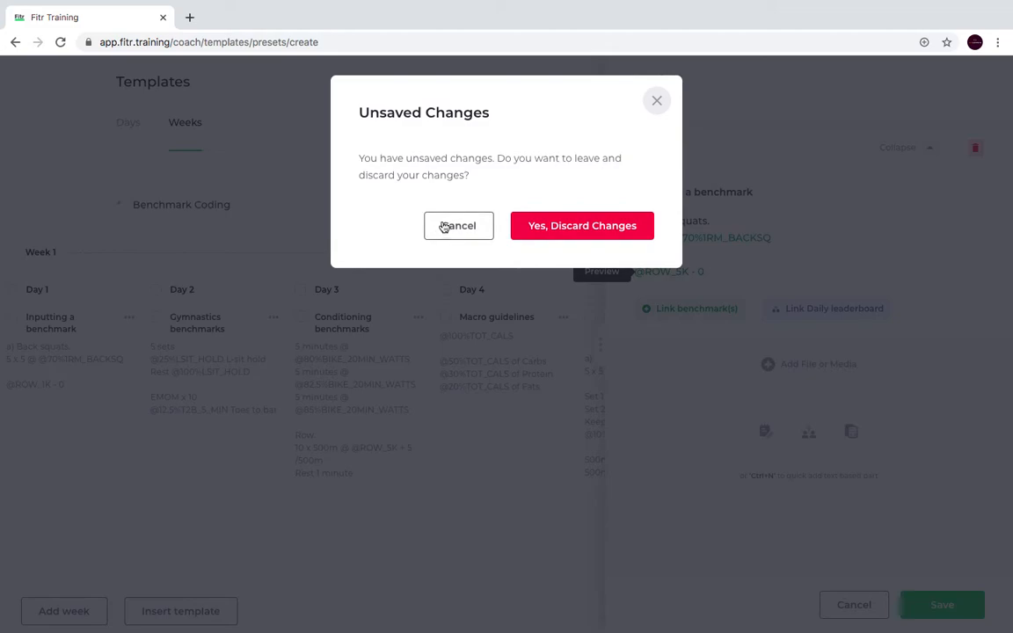
Discard the Day 1 edits, then preview Day 2 Gymnastics benchmarks showing 00:59 and 6 reps
click(458, 225)
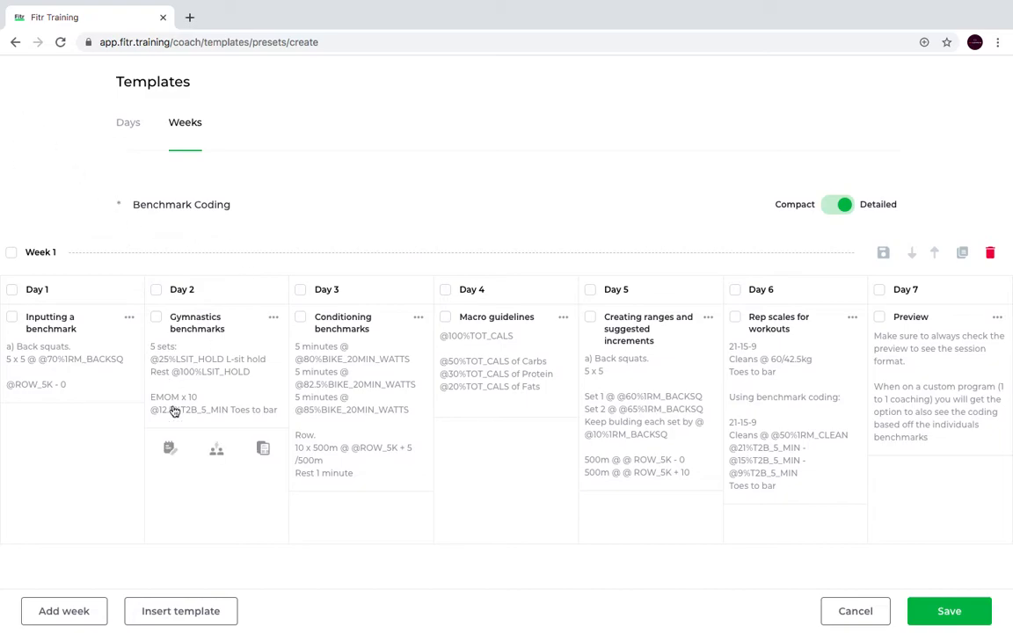
mouse_move(218, 380)
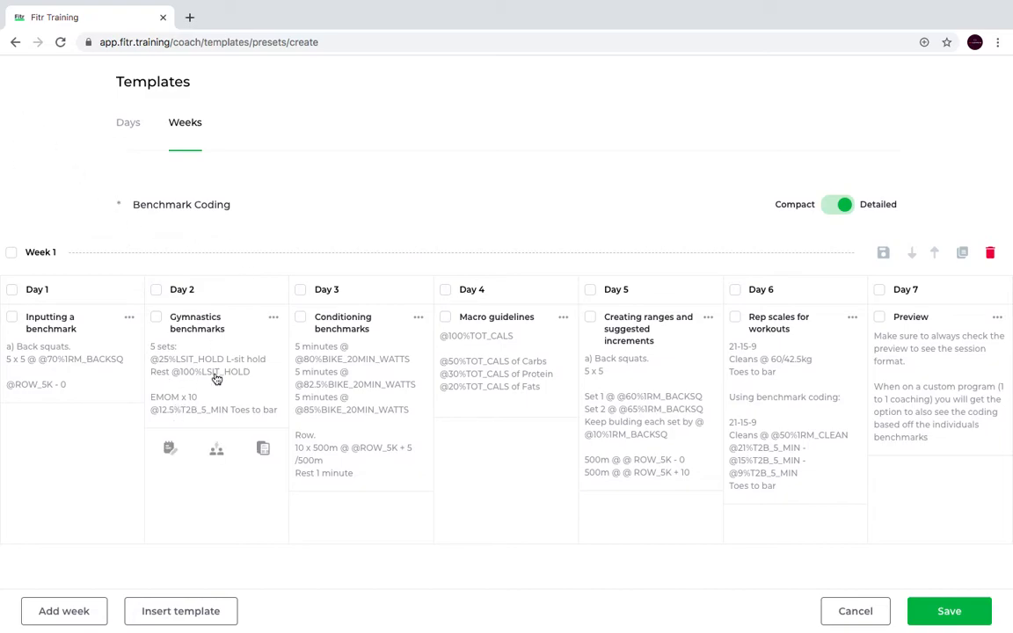
click(197, 323)
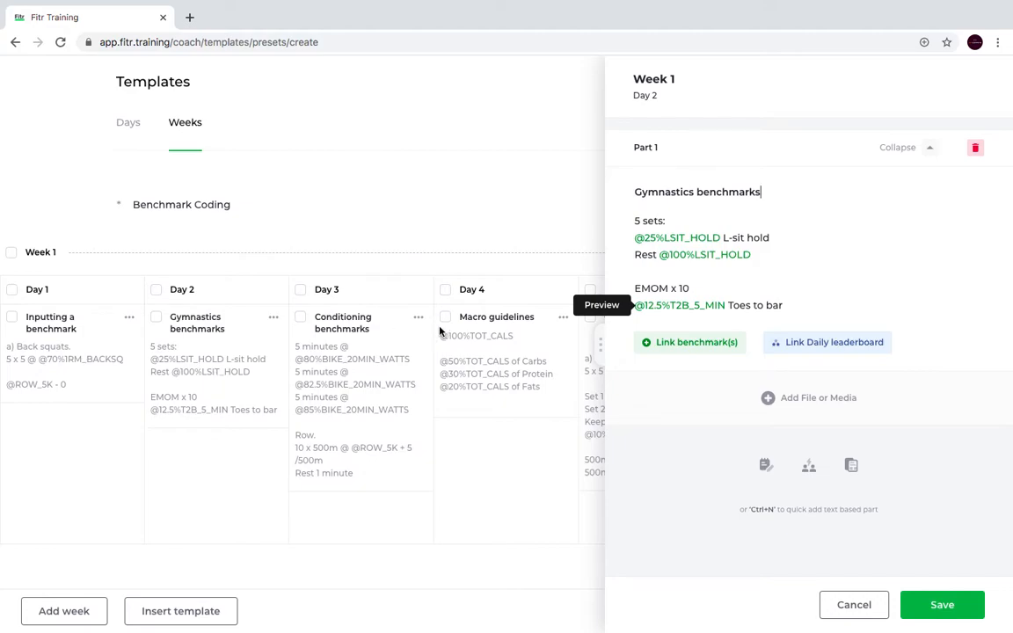
click(601, 306)
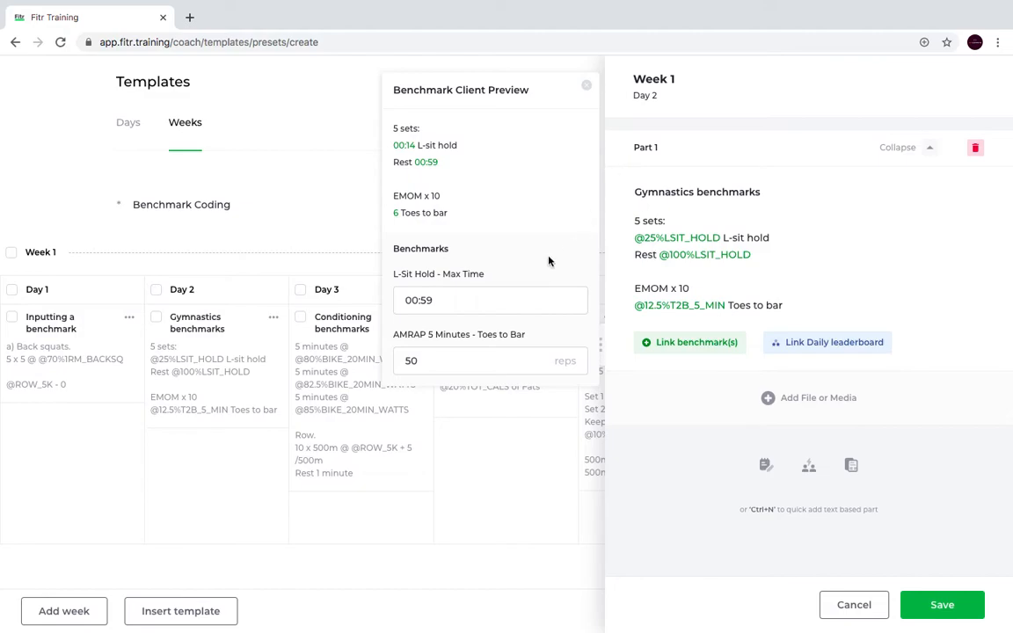
Enter a 00:20 L-Sit Hold max and 120 toes-to-bar reps as Day 2 test values
click(489, 300)
text(20)
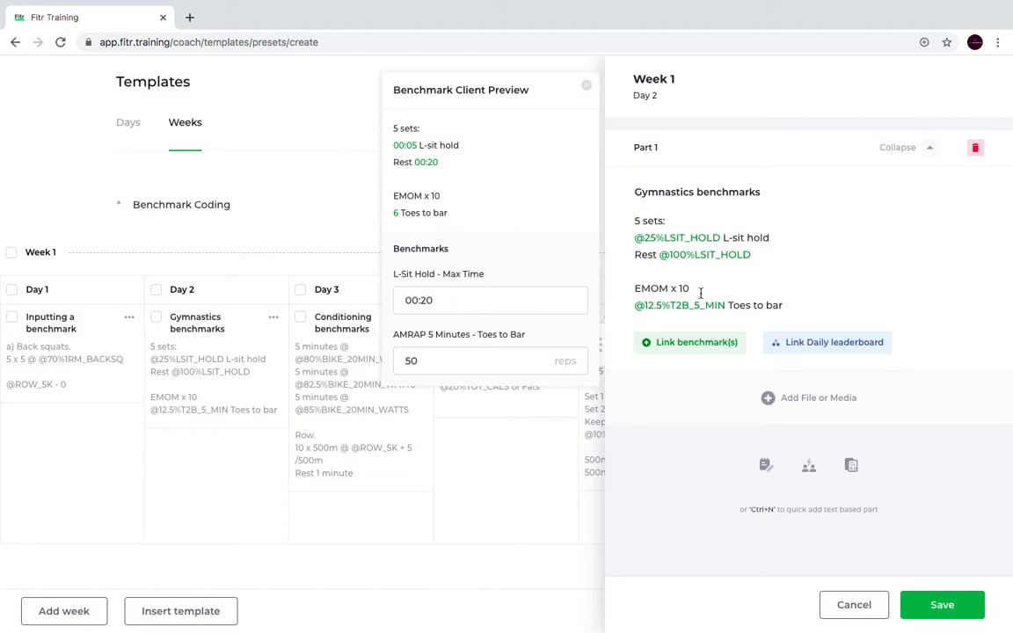
click(690, 288)
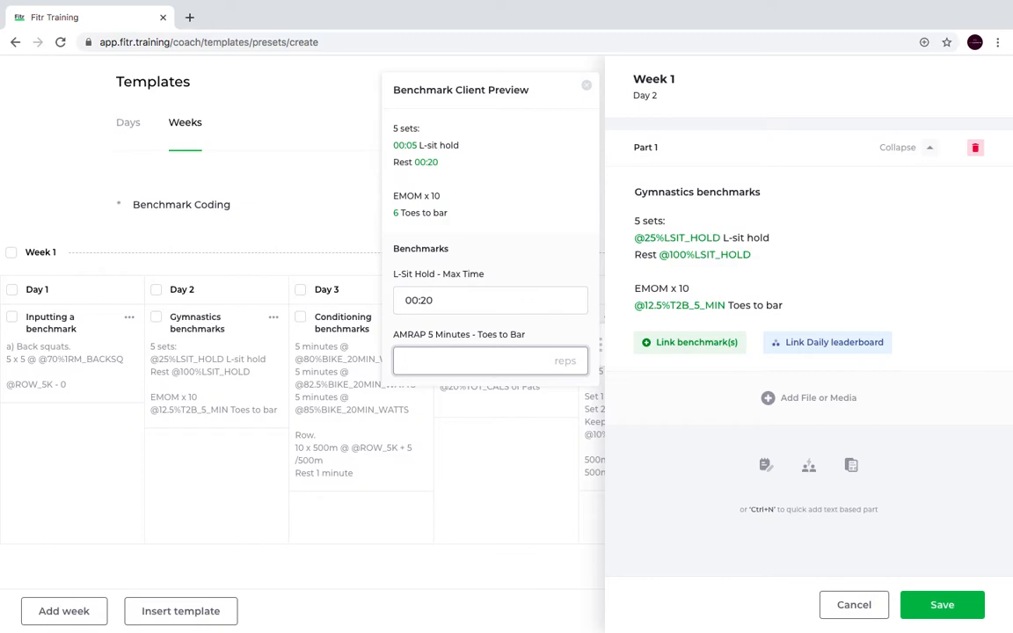
text(120)
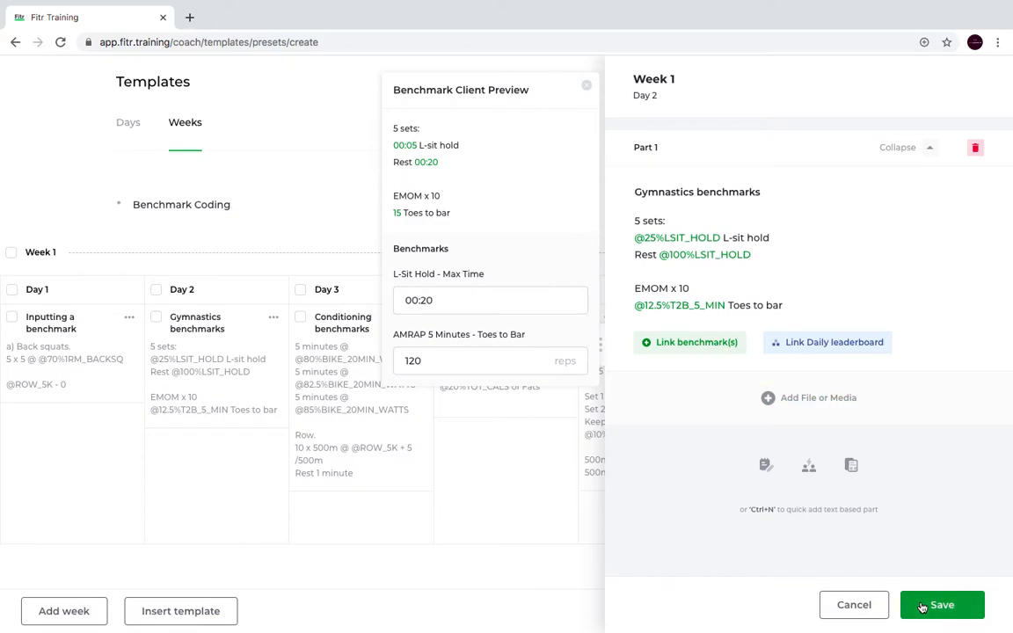
Save Day 2, then preview Day 3 showing 269/278/286 watts and 01:32/500m pace
click(587, 84)
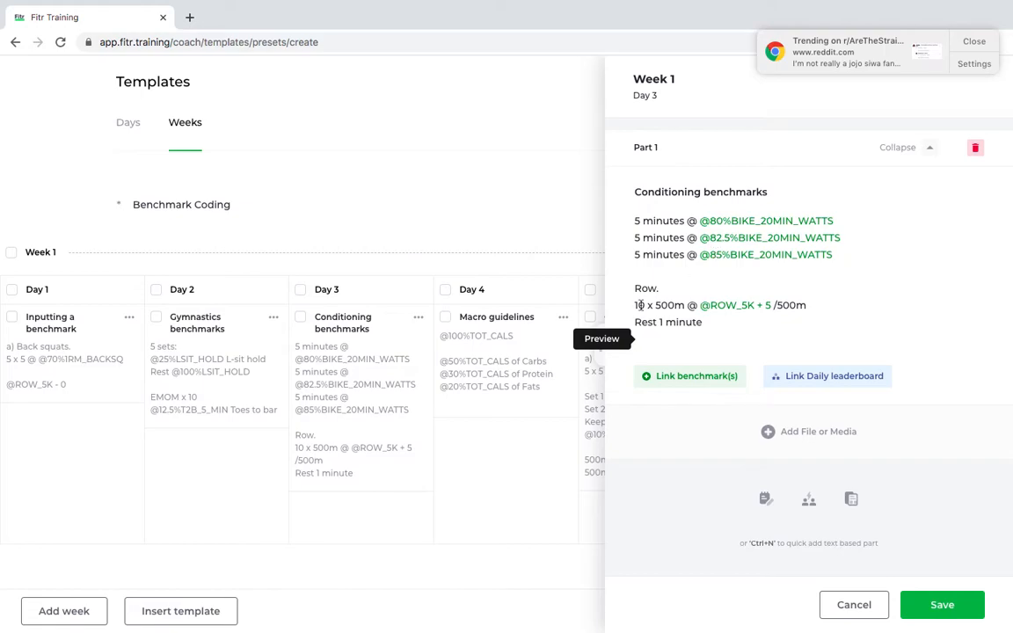
click(601, 338)
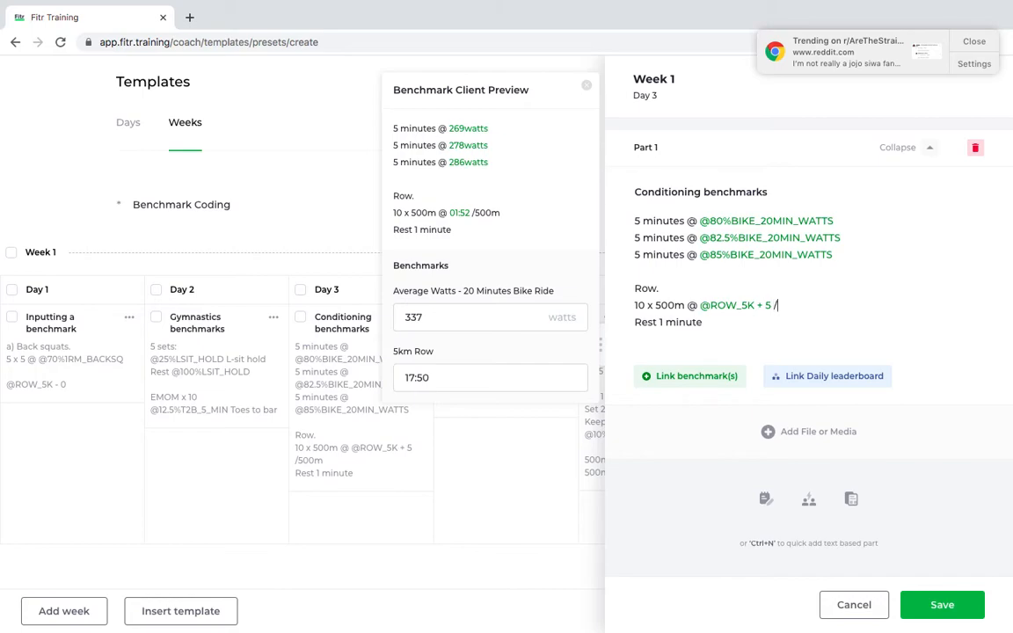
Add the '/500m' unit to Day 3's row split while testing 337 watts and 17:50
text(/500m)
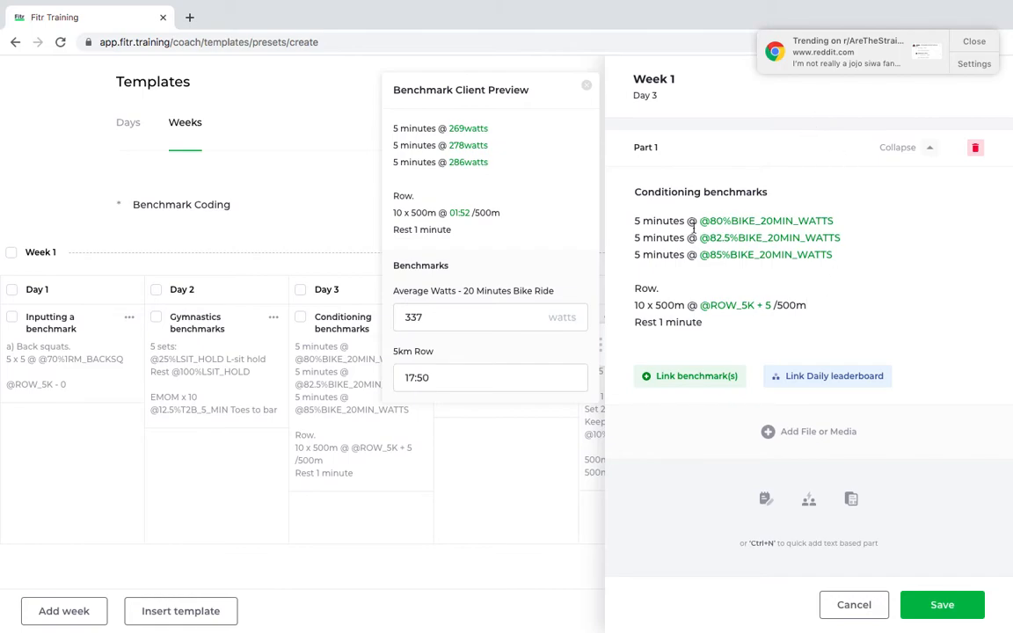
mouse_move(707, 222)
text(-)
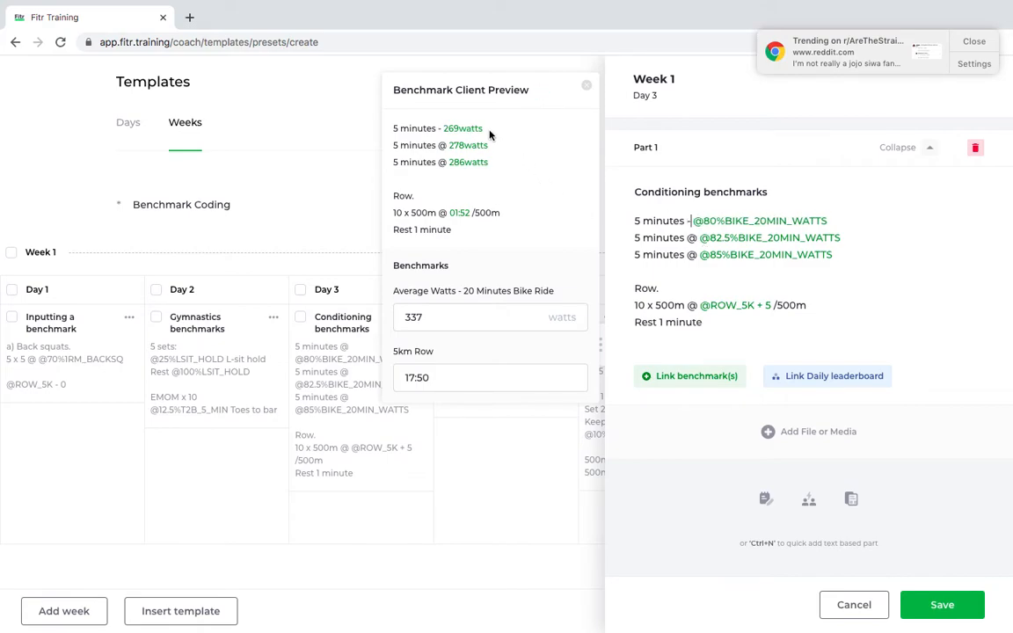
mouse_move(489, 140)
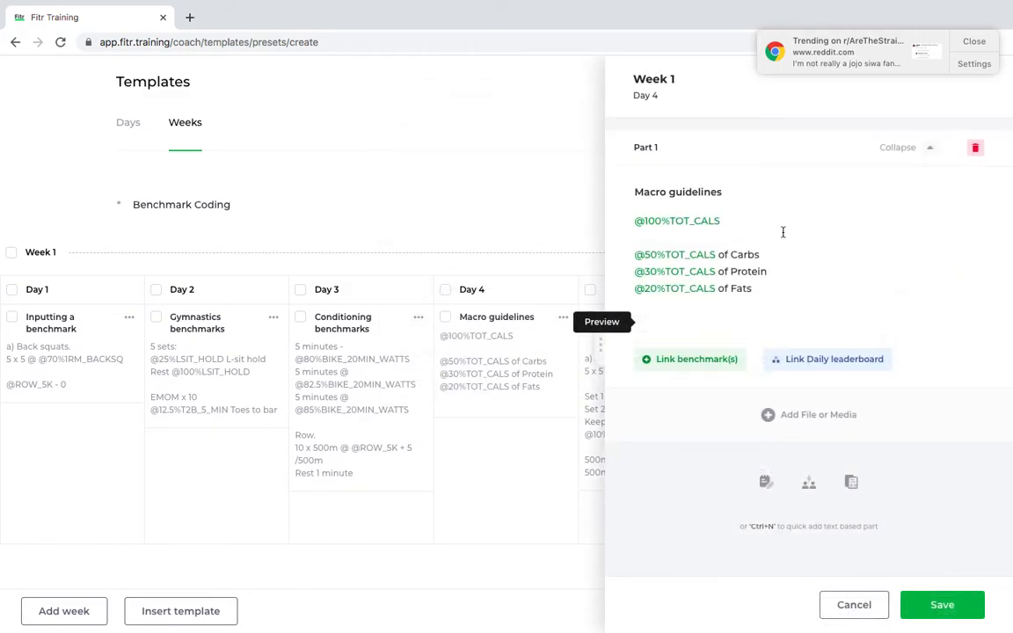
text(Total)
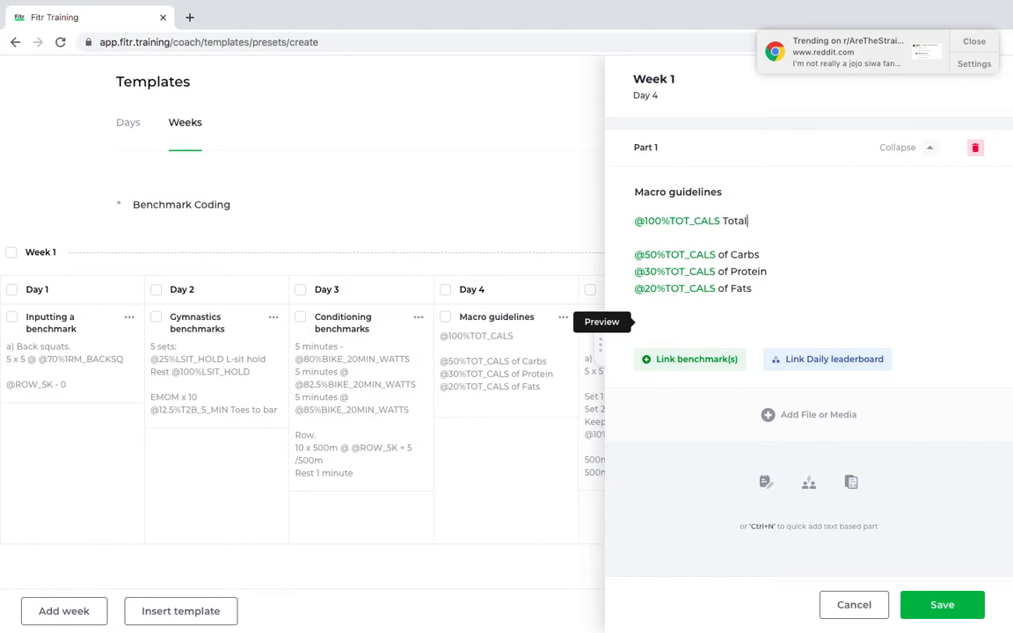
text(daily cal)
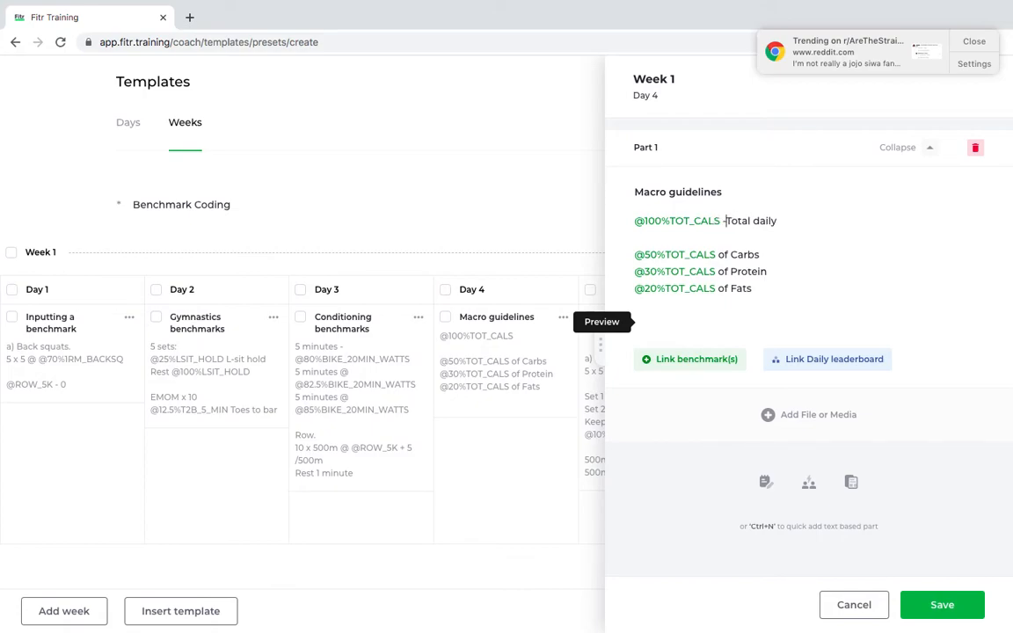
click(602, 321)
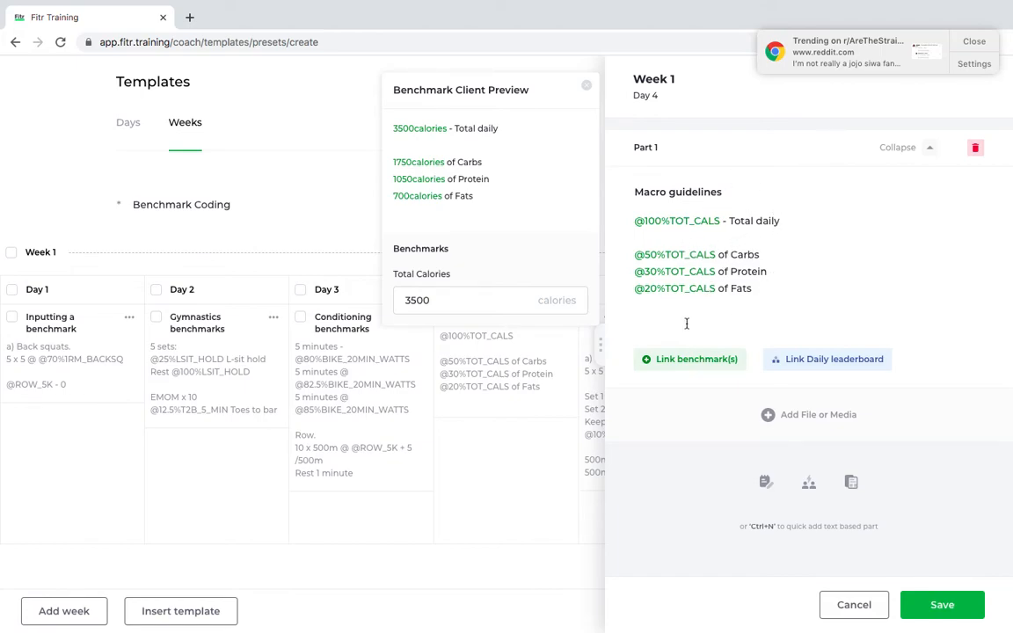
mouse_move(781, 300)
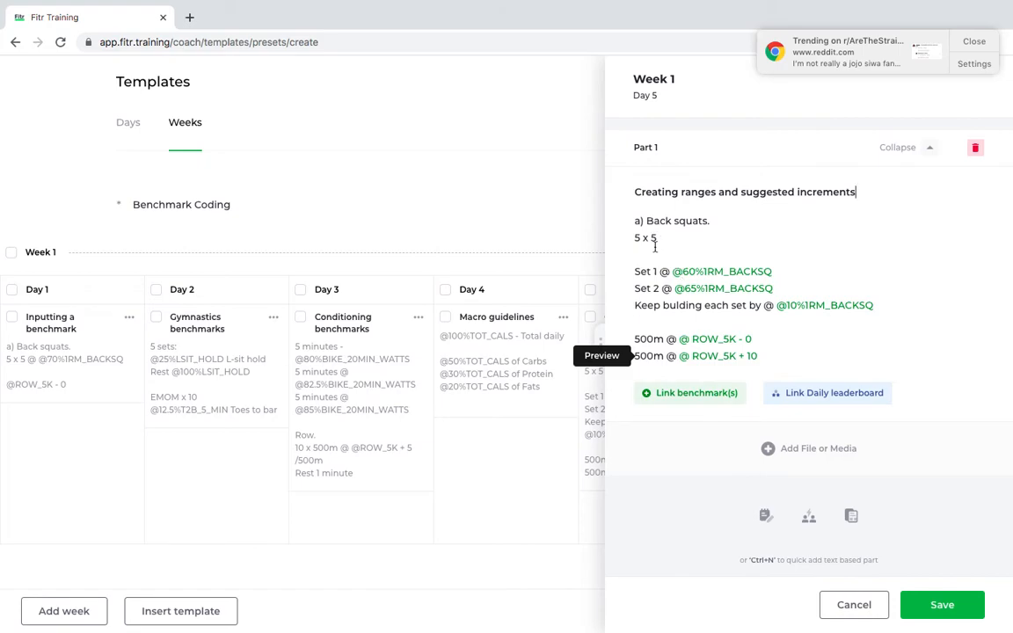
mouse_move(665, 267)
text(5)
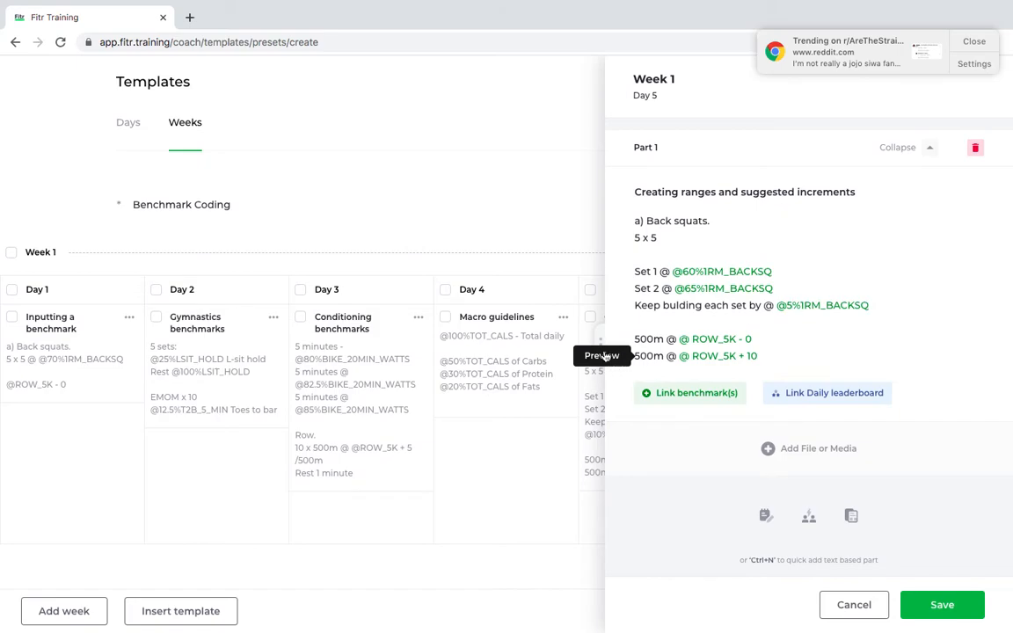
Preview Day 5's 5% back-squat increments (108kg, 117kg, +9kg) and save the workout
click(602, 356)
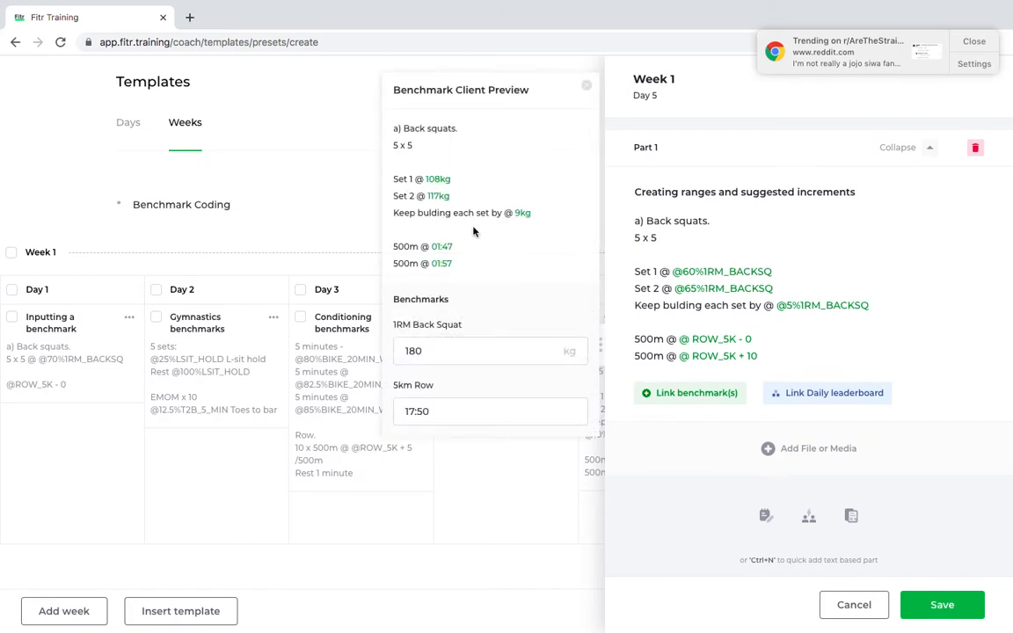
mouse_move(485, 225)
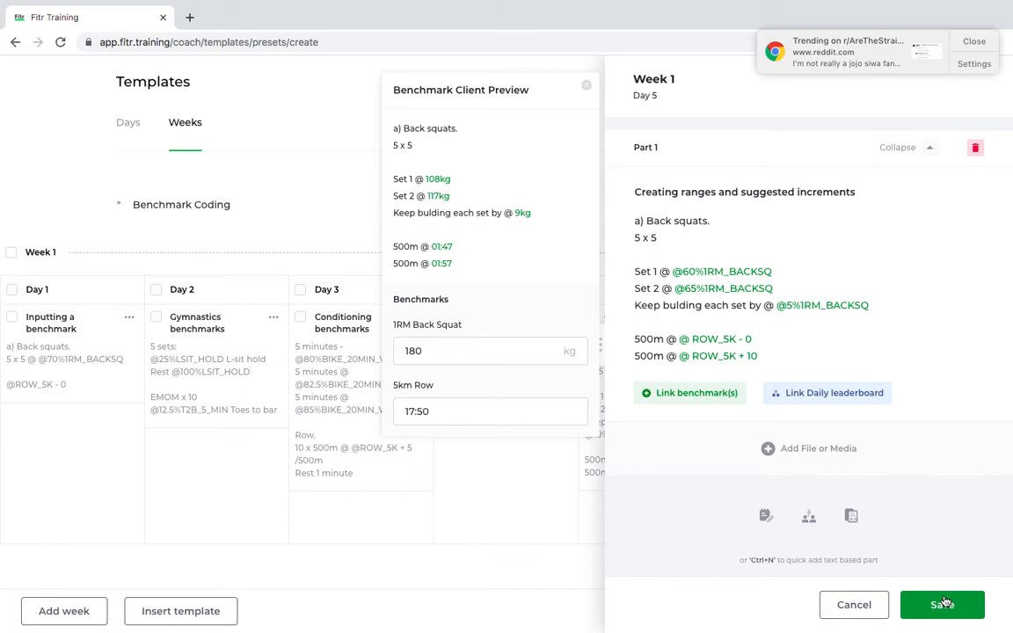
click(587, 84)
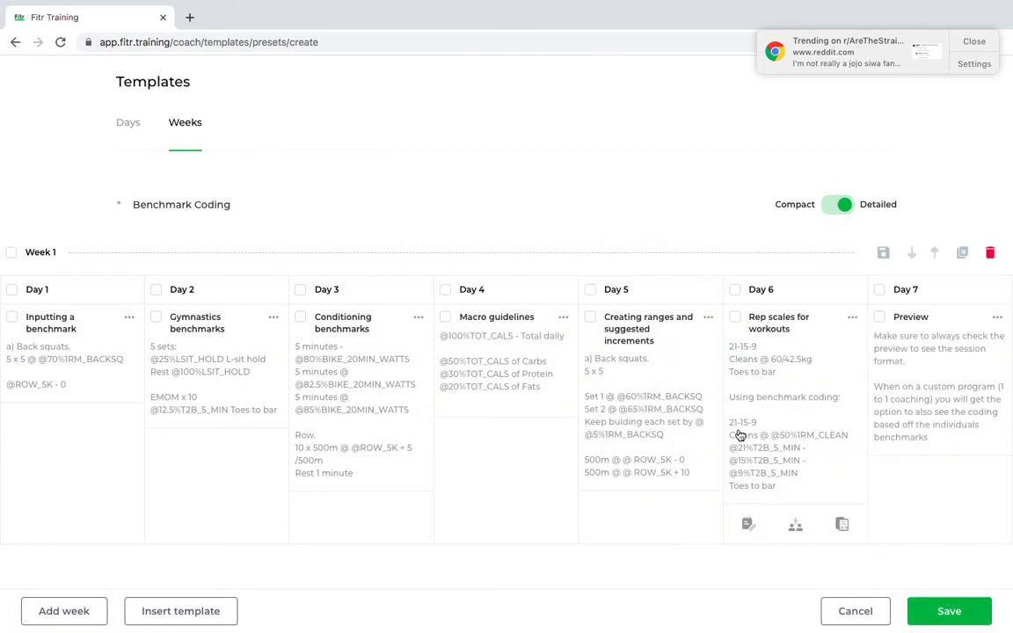
Open Day 6 'Rep scales for workouts' and select its percentage-coded clean line
click(778, 323)
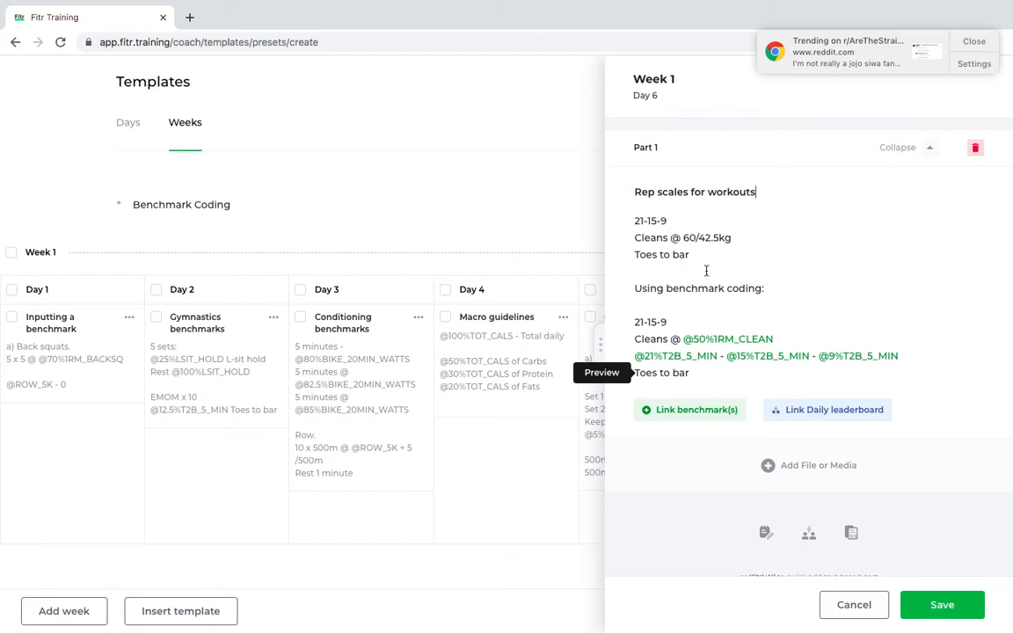
drag(635, 238, 689, 253)
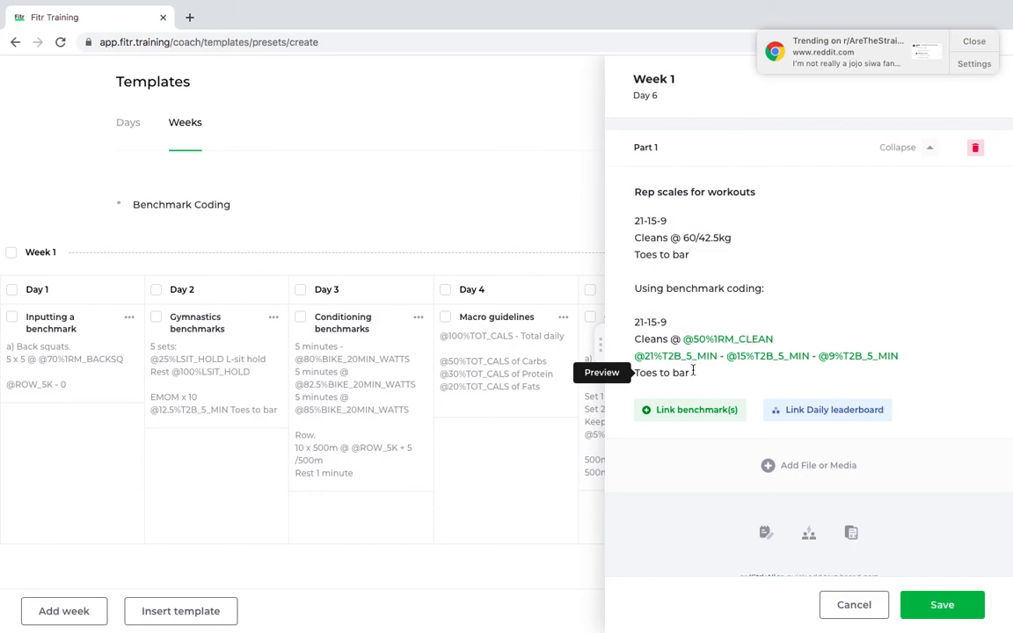
mouse_move(827, 355)
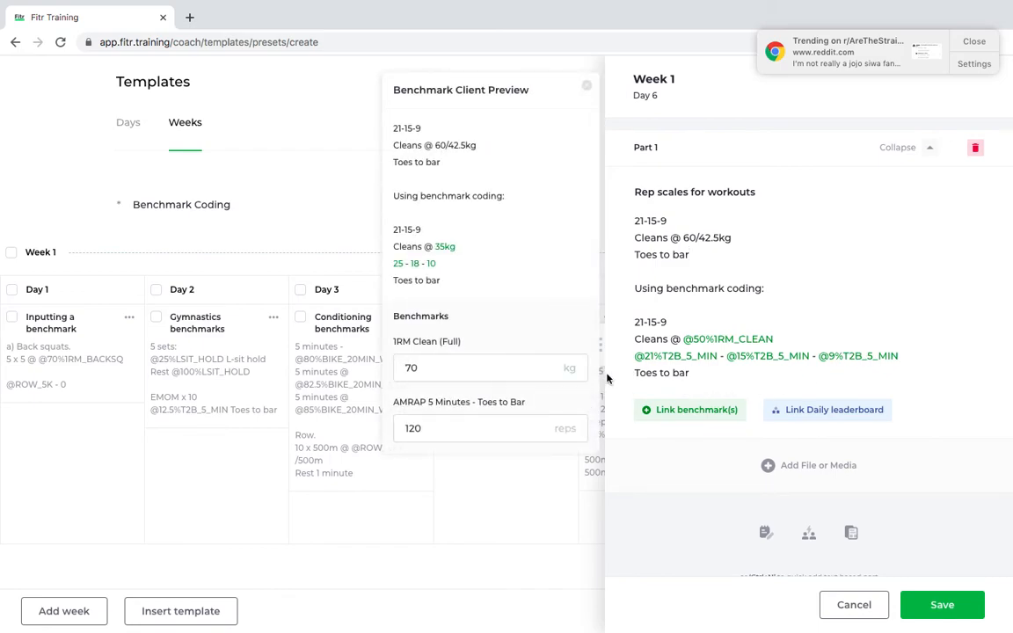
Try a 95kg clean 1RM and a 60-rep toes-to-bar score in the preview benchmarks
click(489, 430)
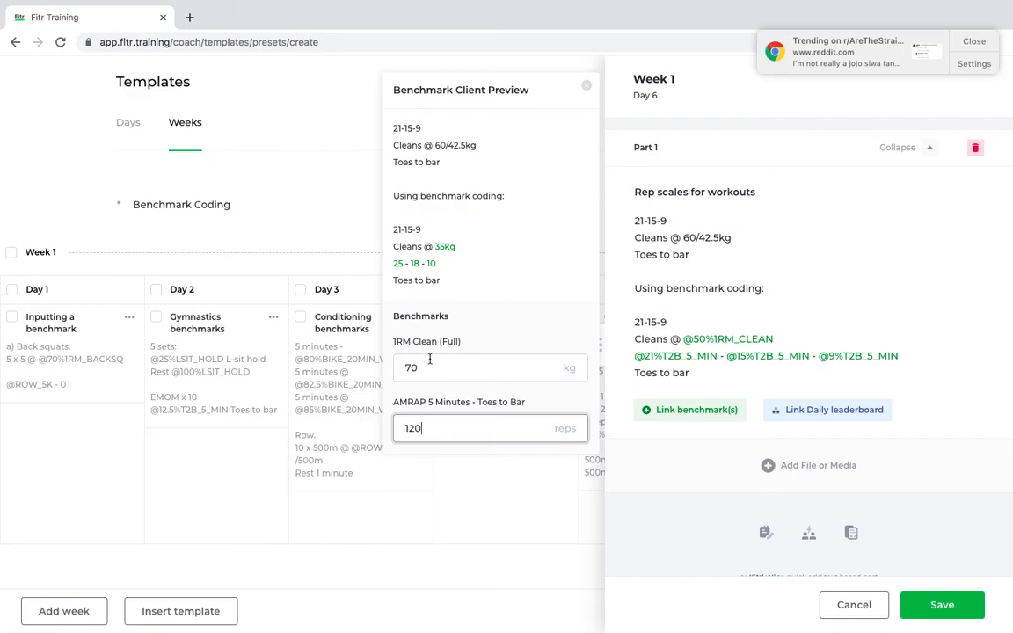
click(489, 368)
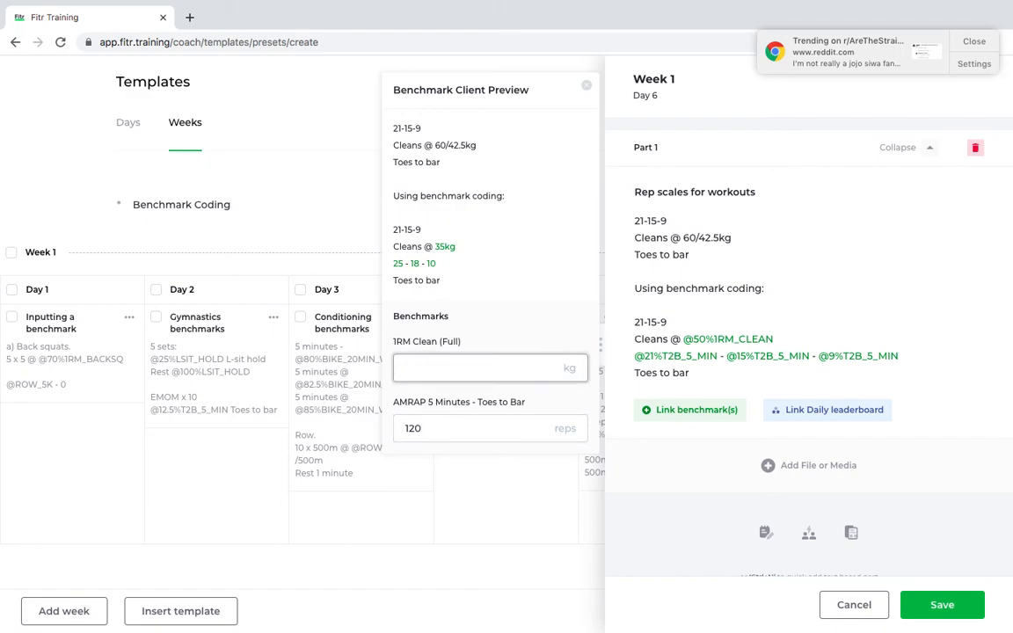
text(95)
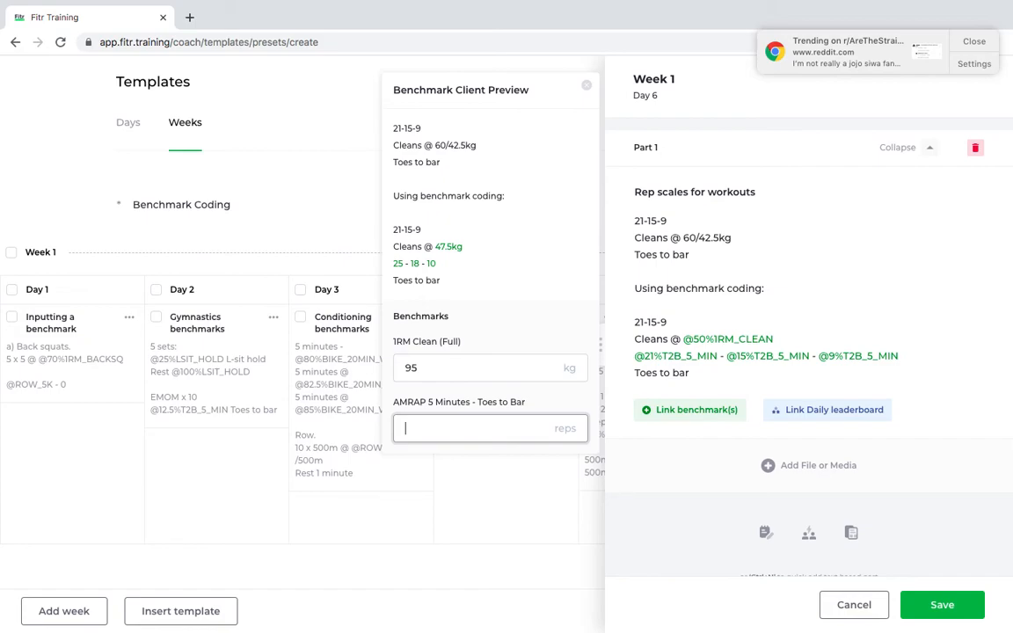
text(60)
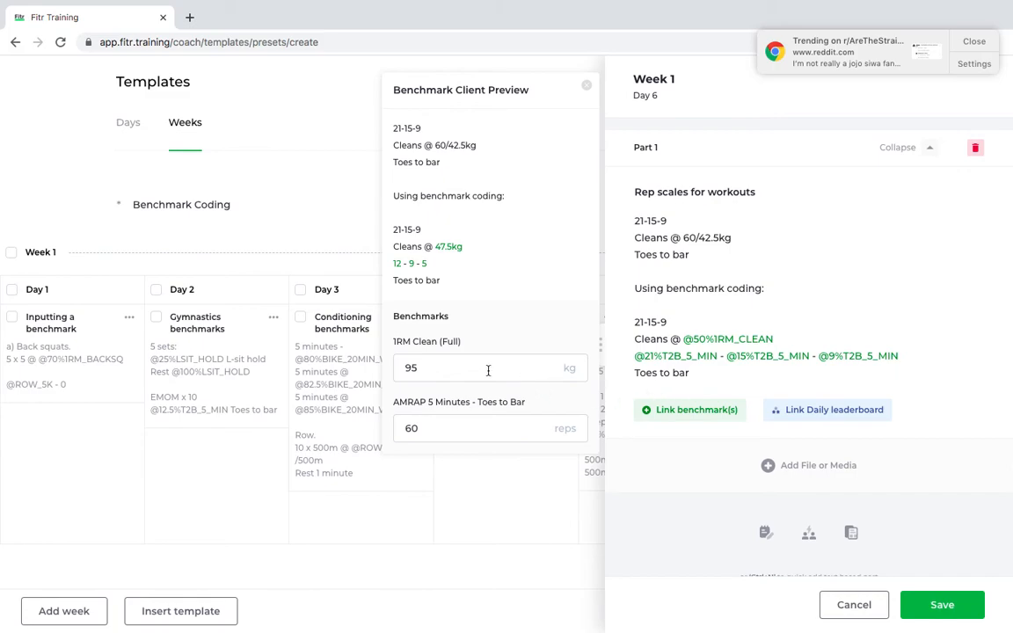
Raise the clean 1RM to 120kg and retune the toes-to-bar score until the preview shows 21-15-9 at 60kg
click(490, 367)
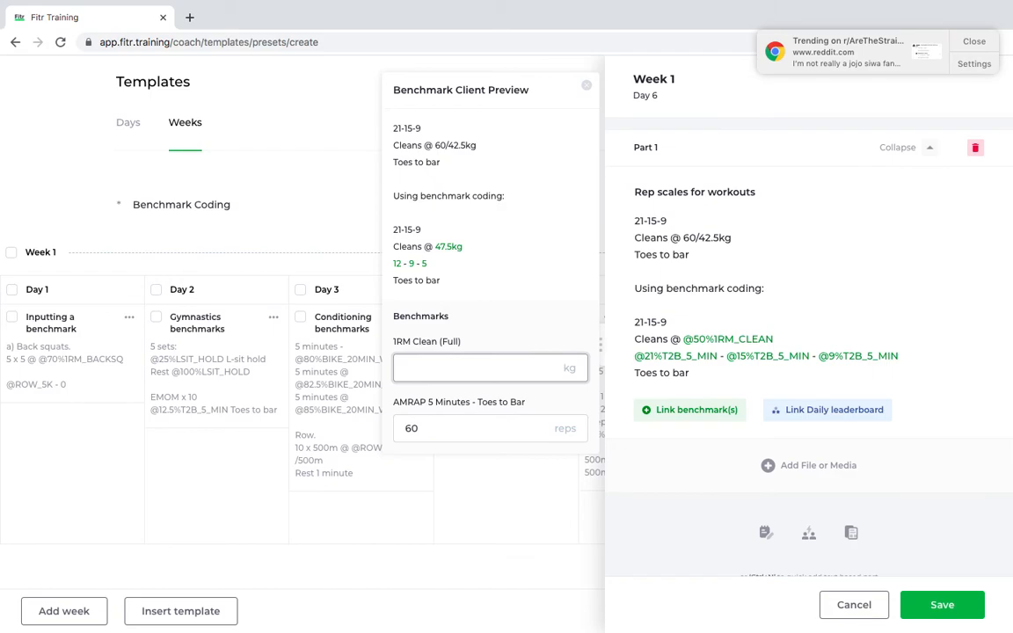
text(1)
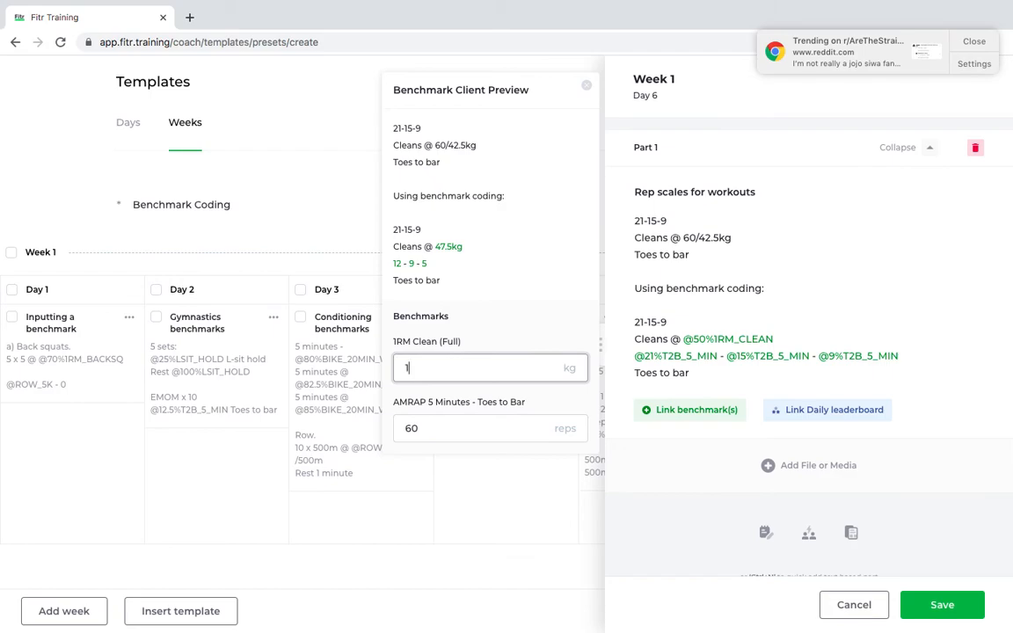
text(20)
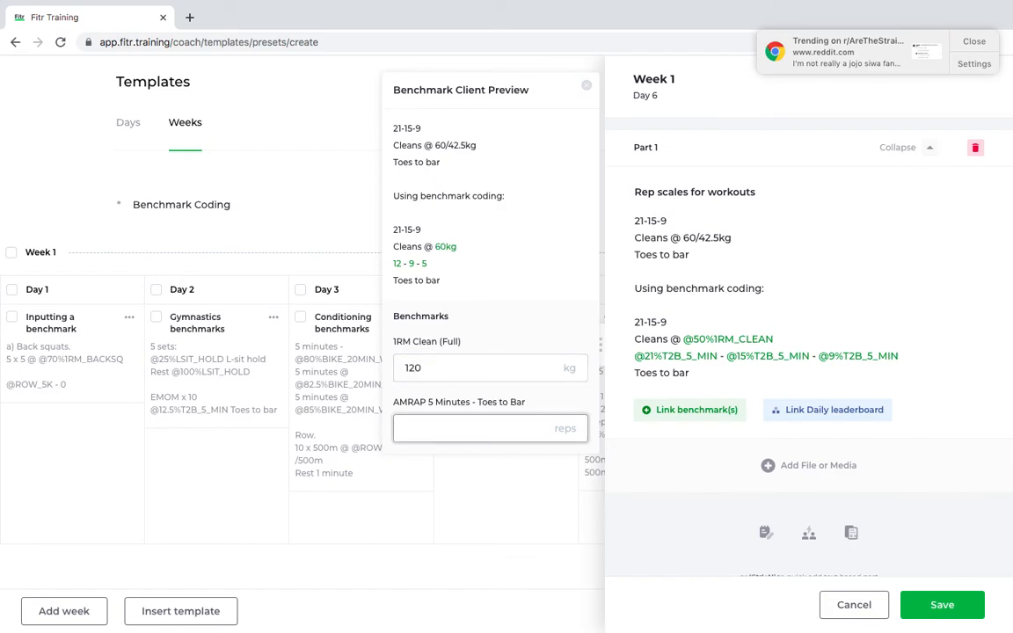
text(110)
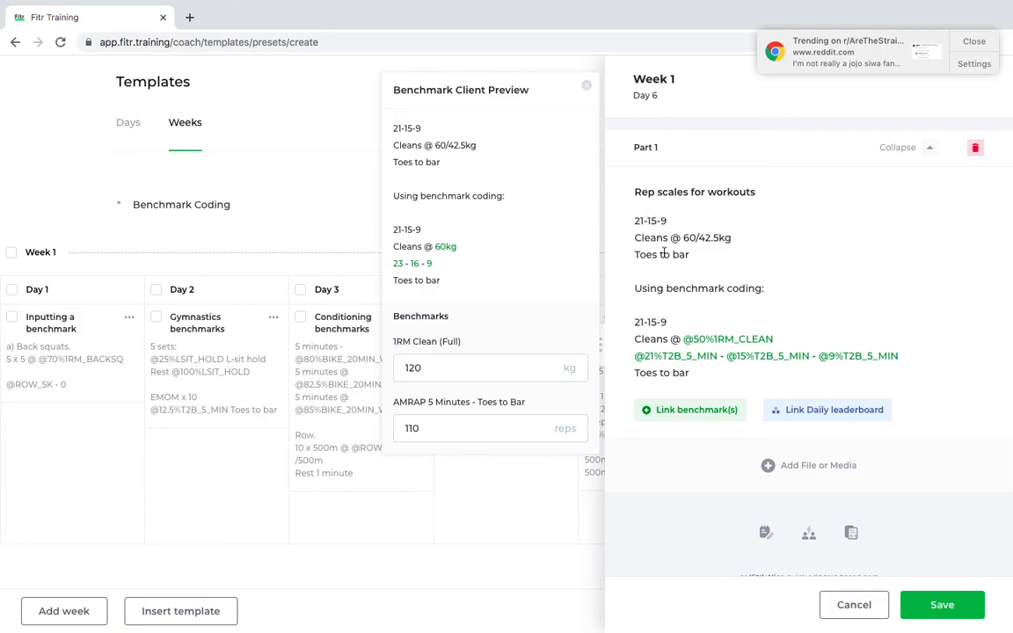
mouse_move(408, 486)
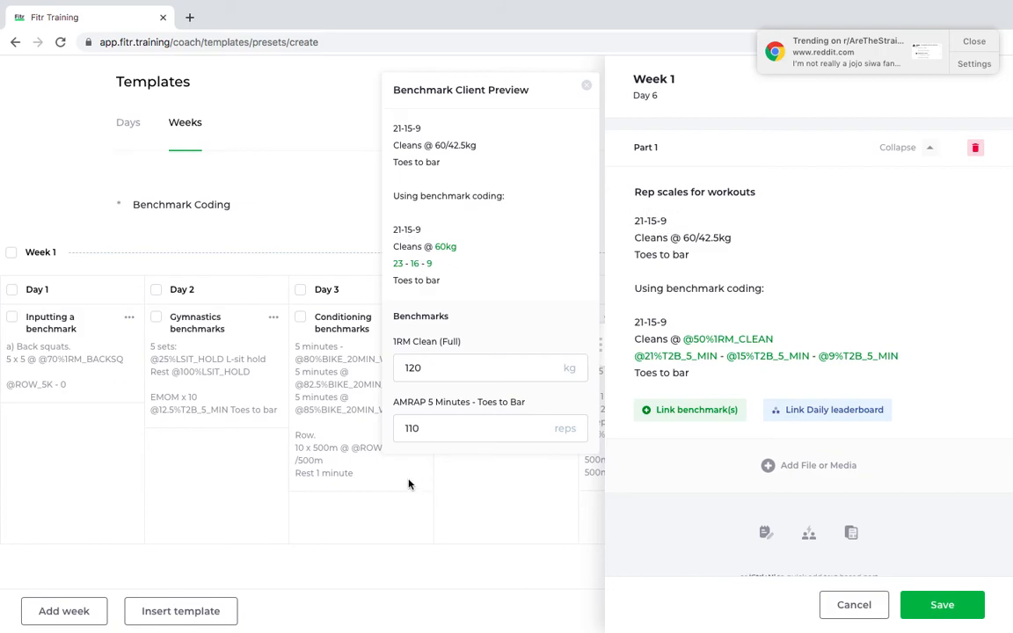
text(108)
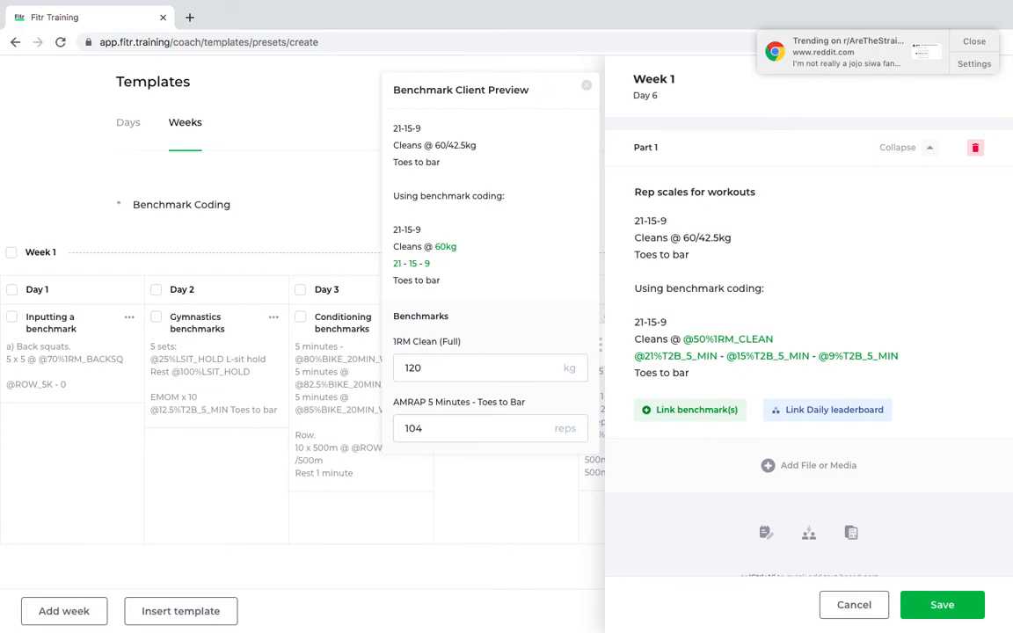
mouse_move(500, 271)
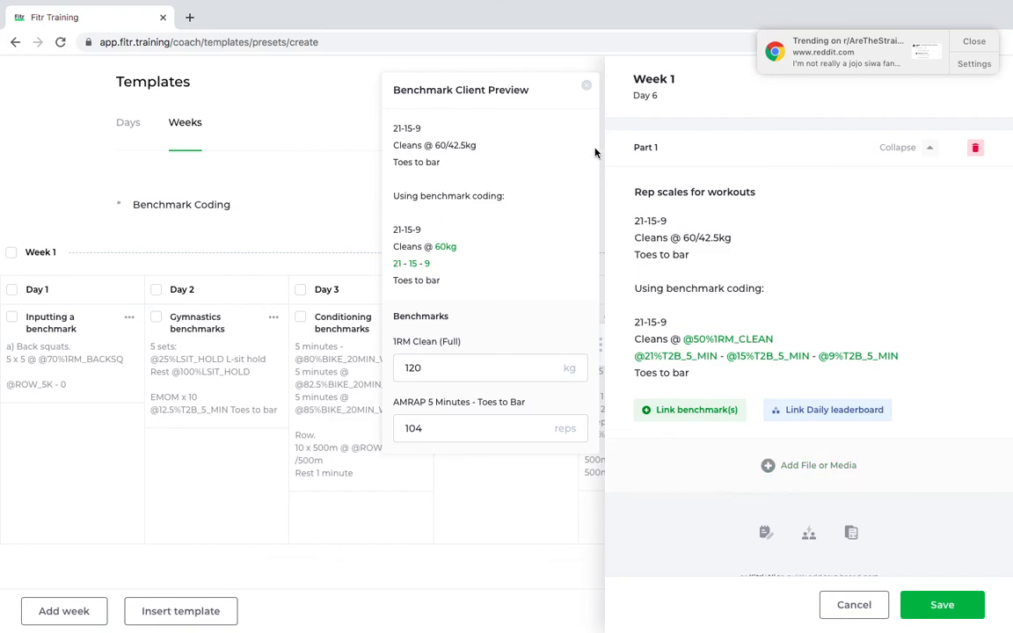
mouse_move(451, 109)
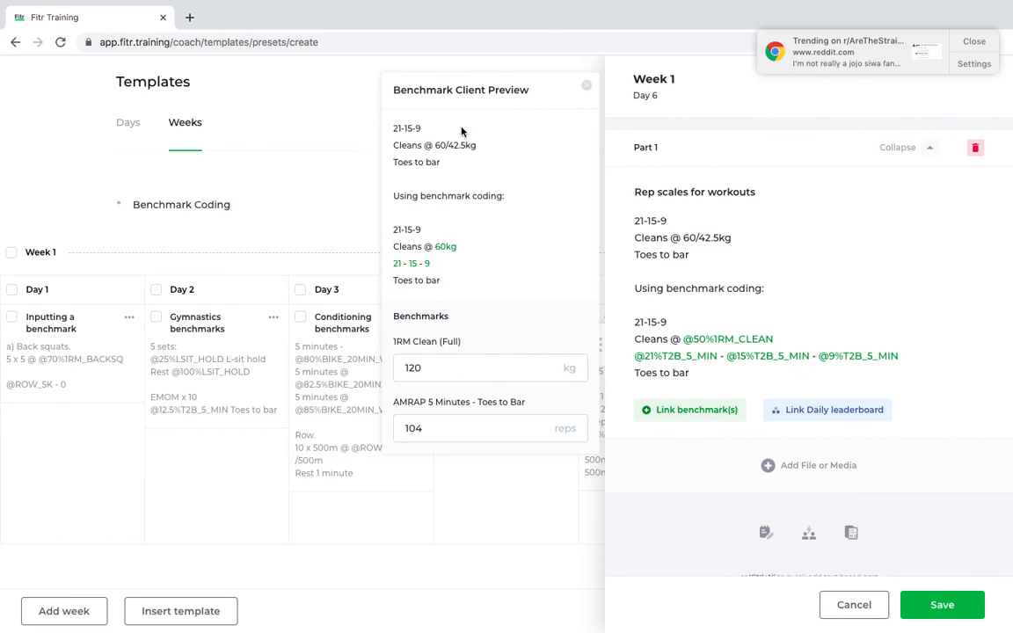
mouse_move(493, 296)
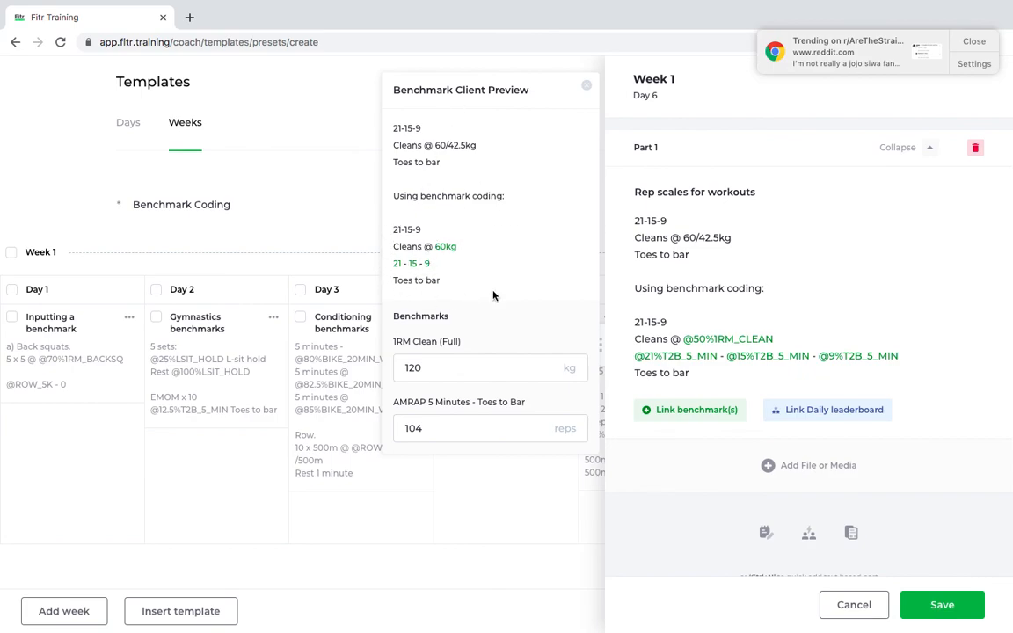
mouse_move(834, 410)
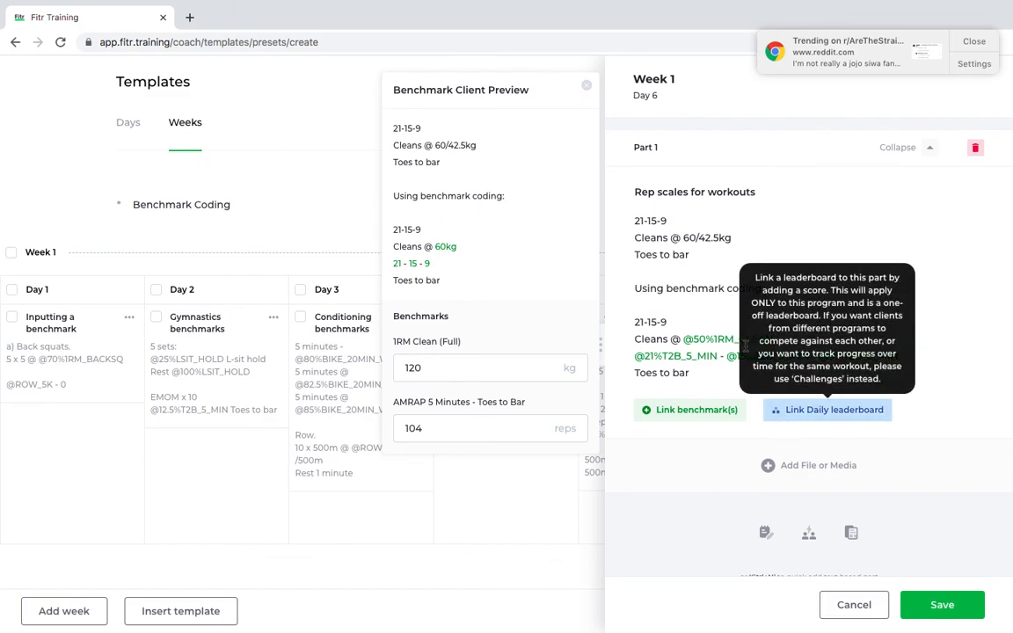